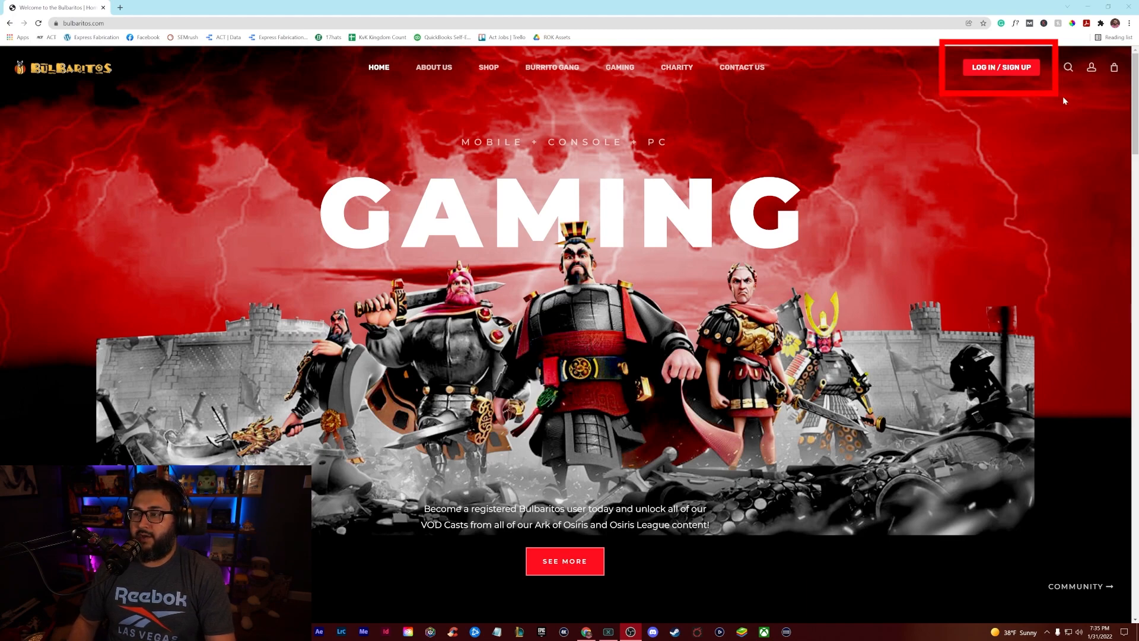
{"action": "mouse_move", "coordinate": [984, 71]}
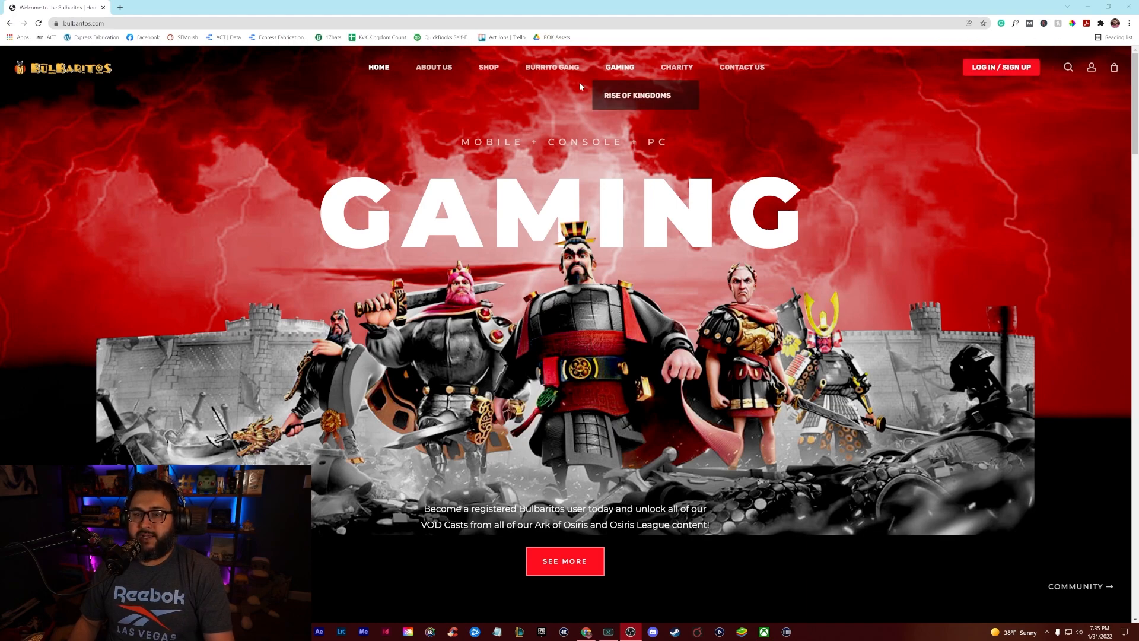
{"action": "mouse_move", "coordinate": [433, 66]}
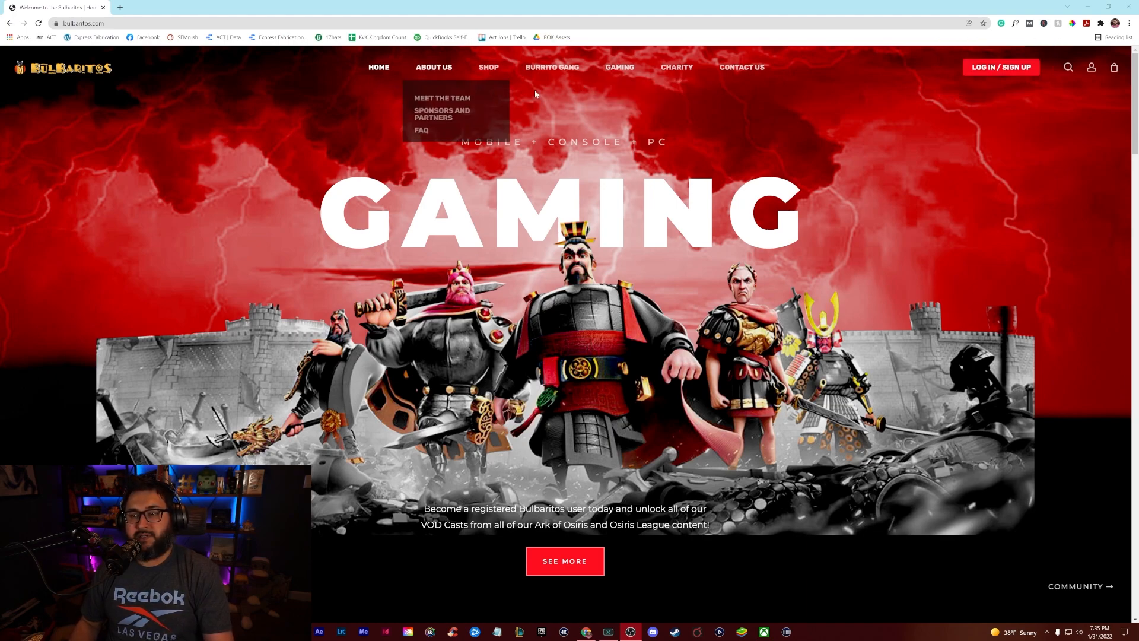
{"action": "mouse_move", "coordinate": [1002, 70]}
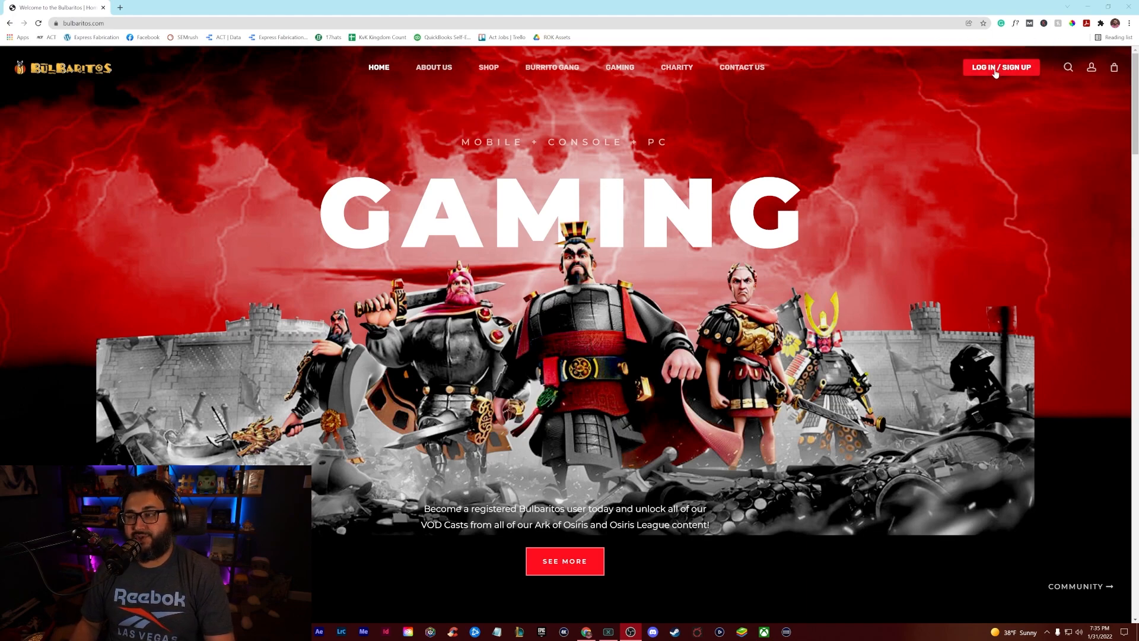
Go to the member log-in page via LOG IN / SIGN UP in the site header.
{"action": "left_click", "coordinate": [1001, 67]}
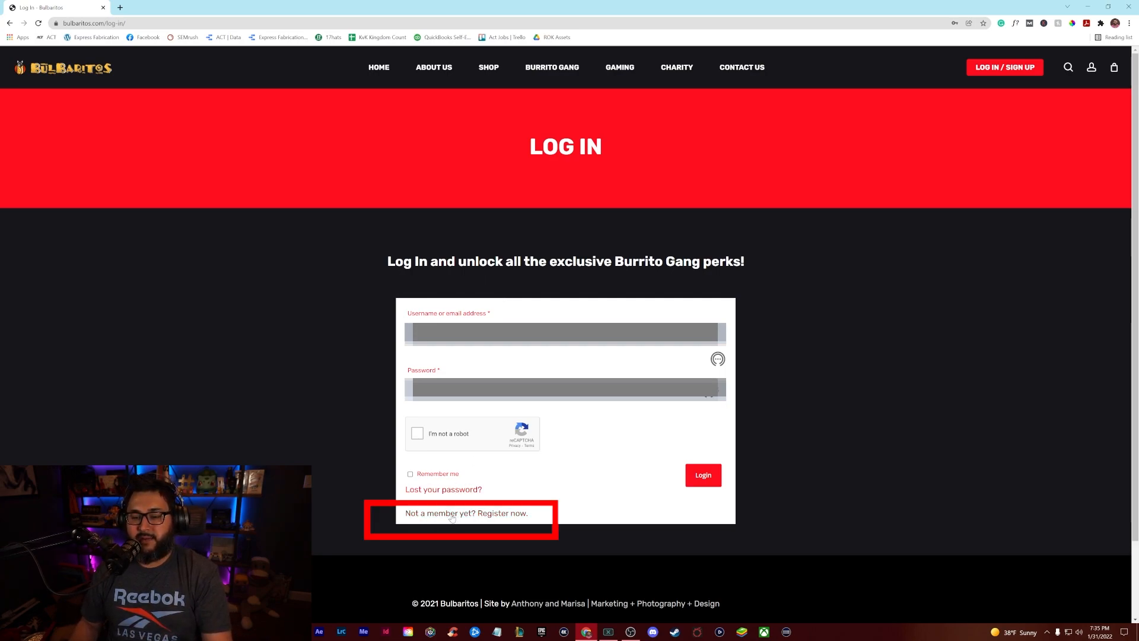
View the 'Register now' form for new members, then pass the 'I'm not a robot' reCAPTCHA on log-in.
{"action": "left_click", "coordinate": [468, 513]}
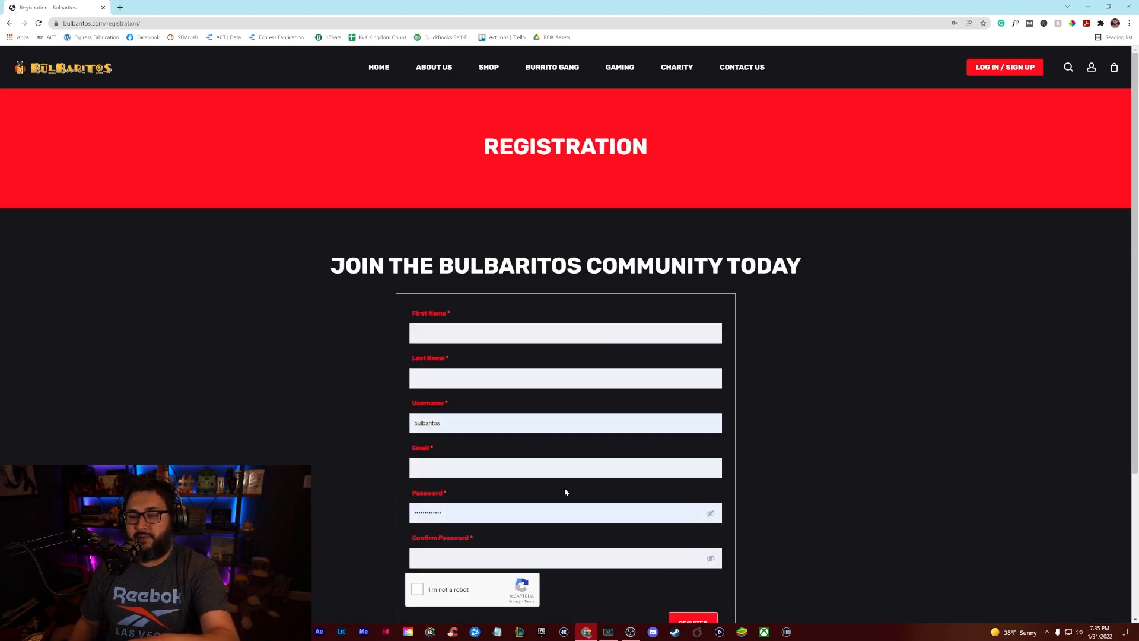
{"action": "scroll", "scroll_direction": "down", "scroll_amount": 3}
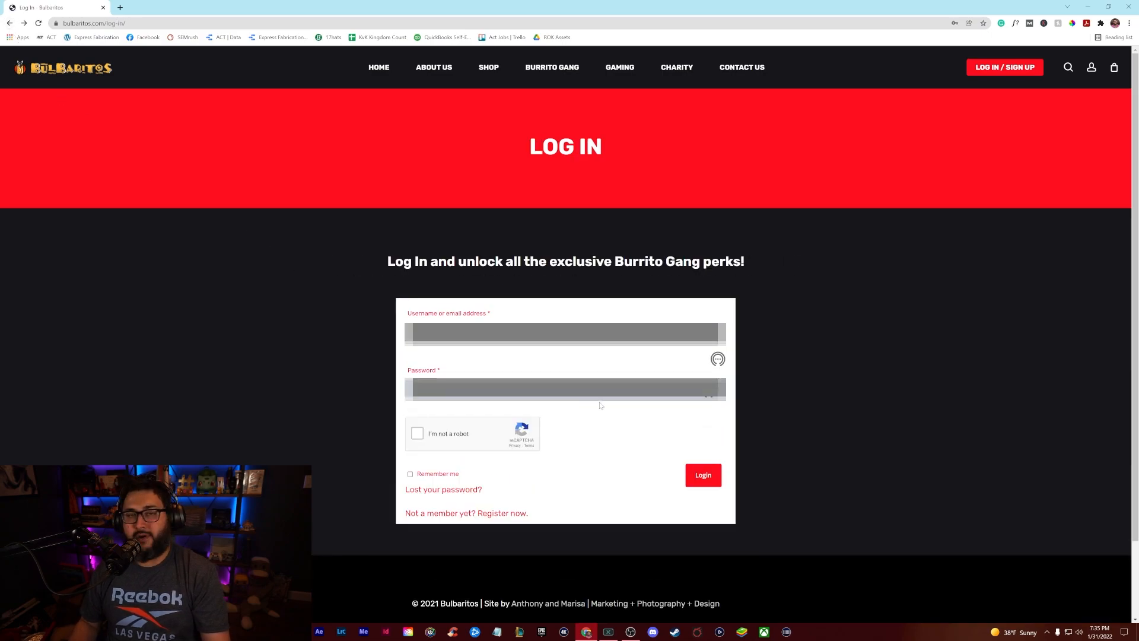
{"action": "left_click", "coordinate": [417, 433]}
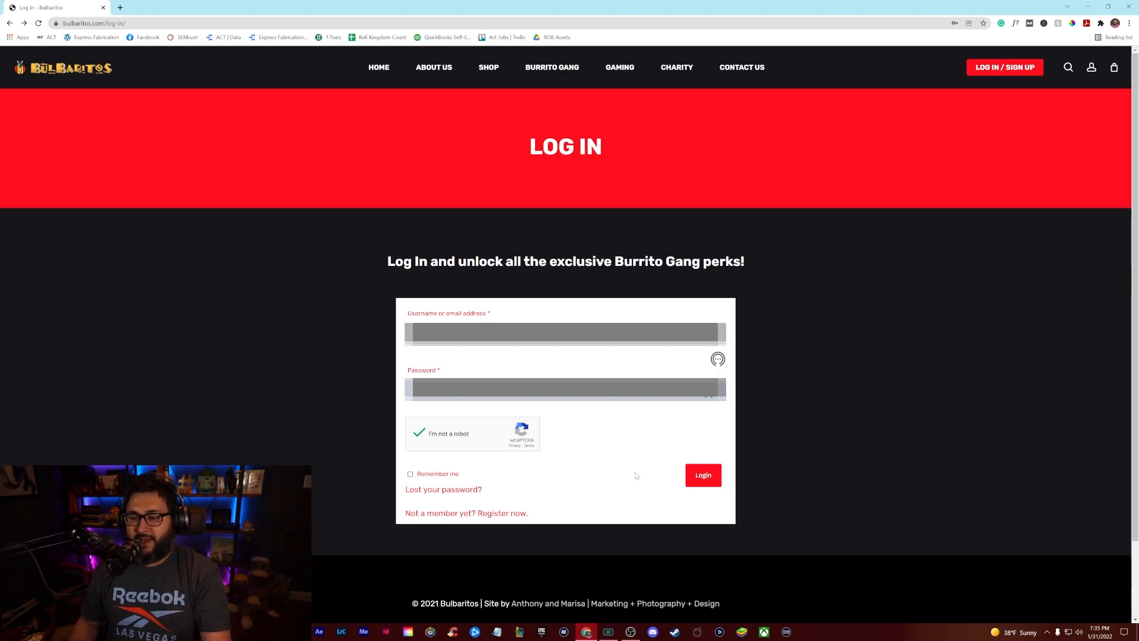
Sign in to the member account and view the My Account page with its order and log-out options.
{"action": "left_click", "coordinate": [701, 474]}
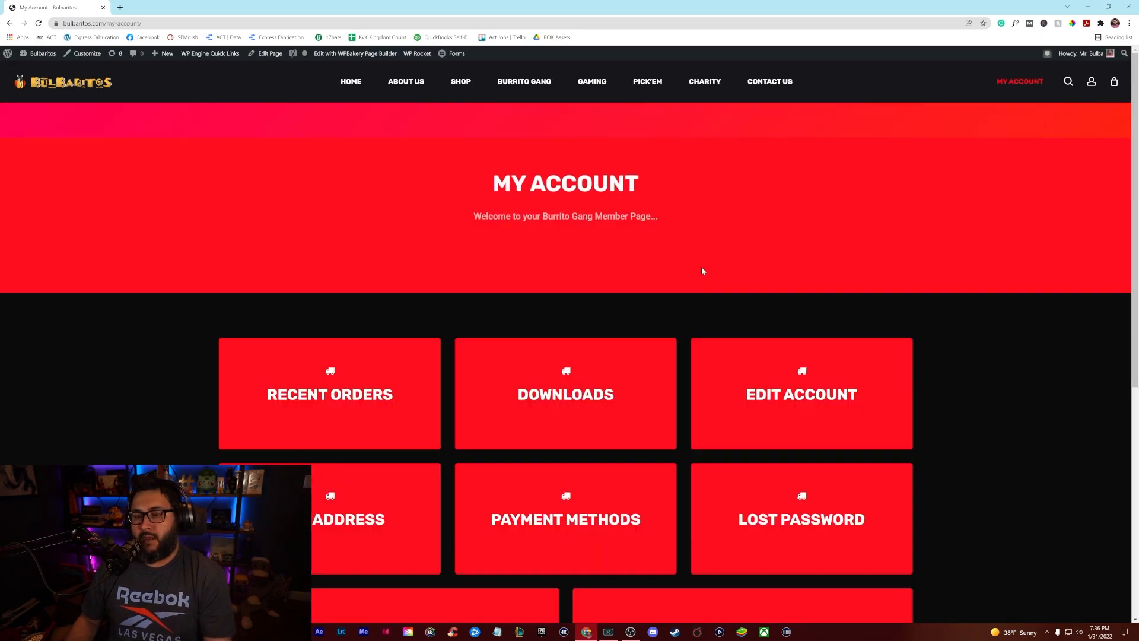
{"action": "mouse_move", "coordinate": [669, 277]}
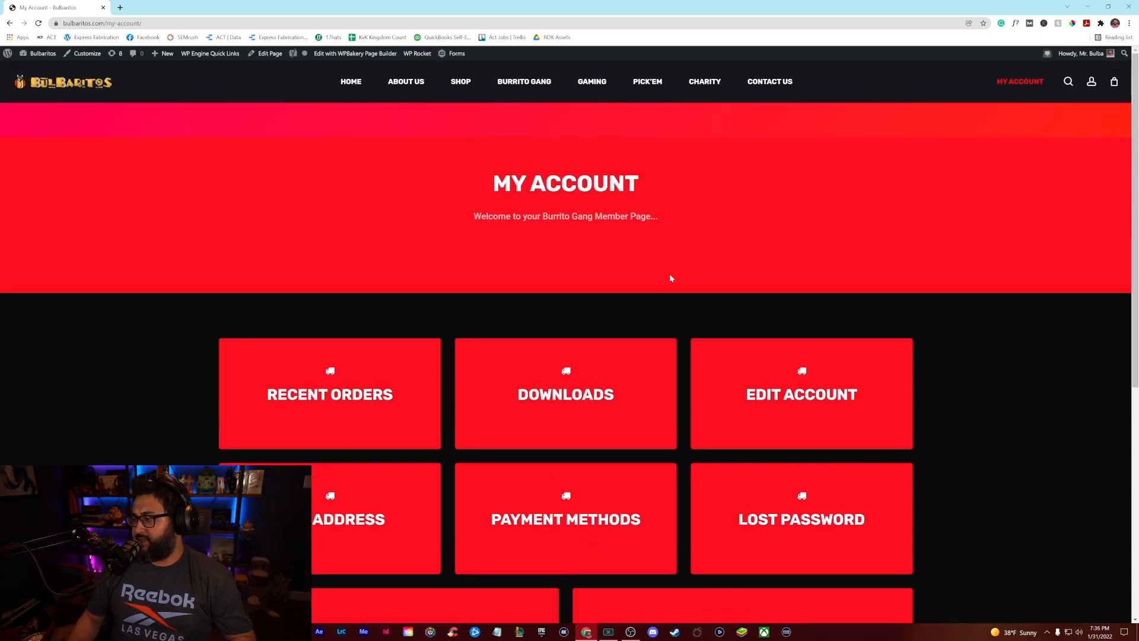
{"action": "scroll", "scroll_direction": "down", "scroll_amount": 3}
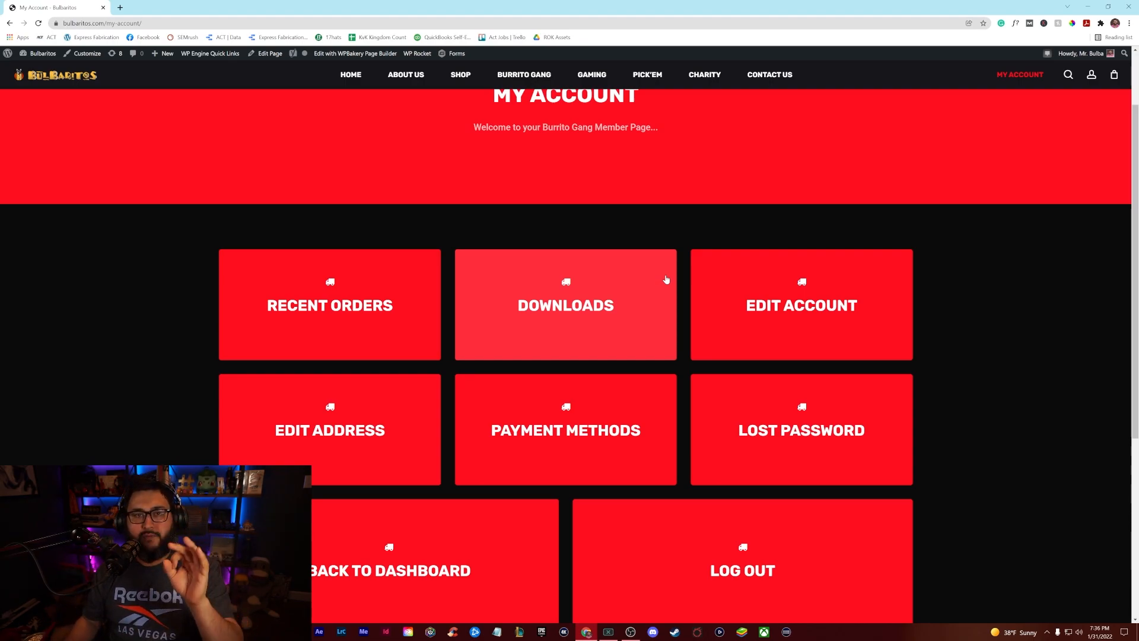
{"action": "mouse_move", "coordinate": [409, 278]}
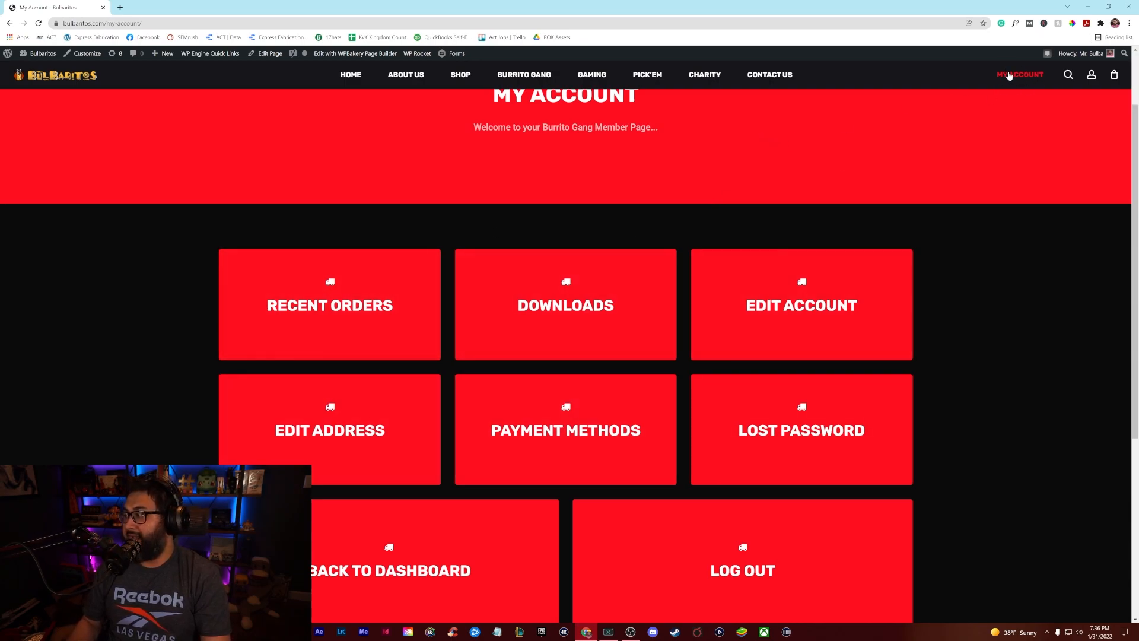
{"action": "mouse_move", "coordinate": [1004, 85]}
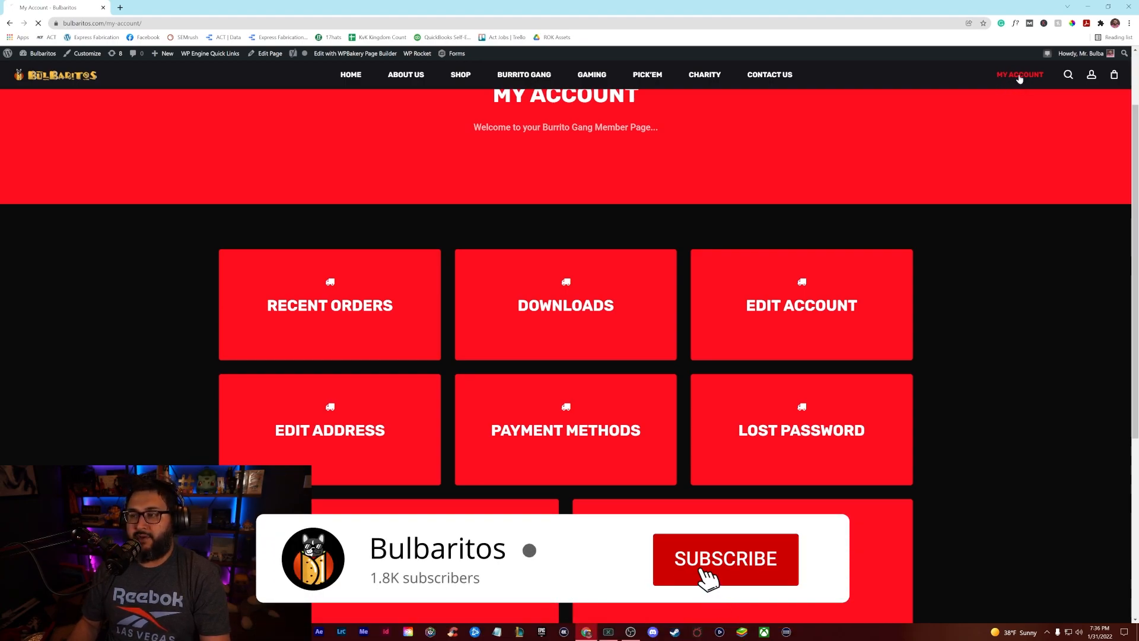
{"action": "left_click", "coordinate": [724, 558]}
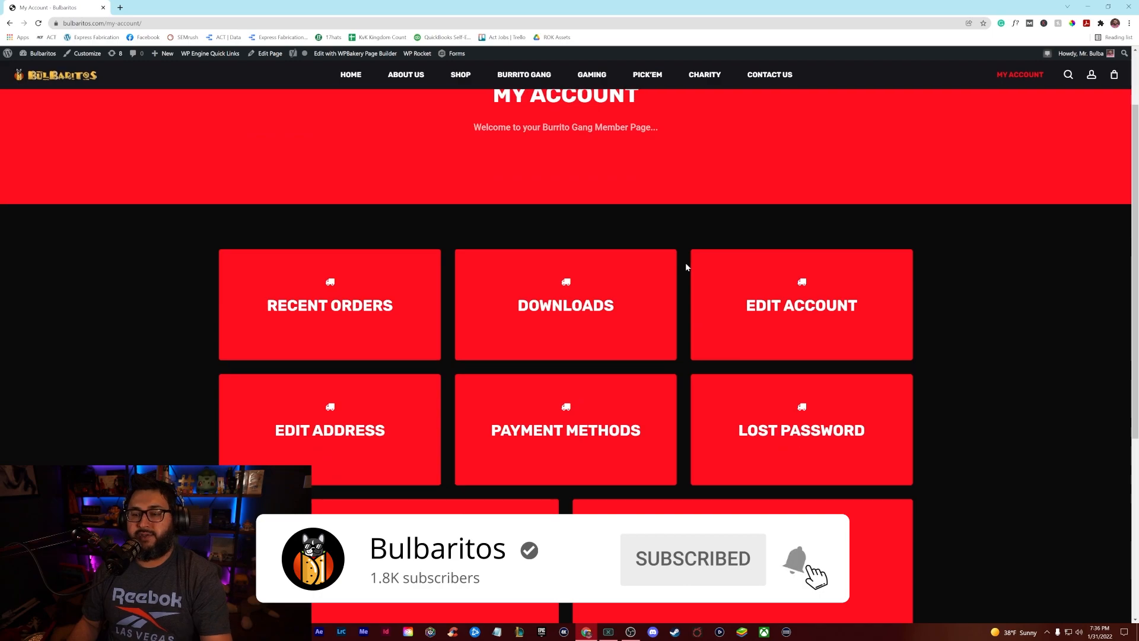
{"action": "scroll", "scroll_direction": "down", "scroll_amount": 3}
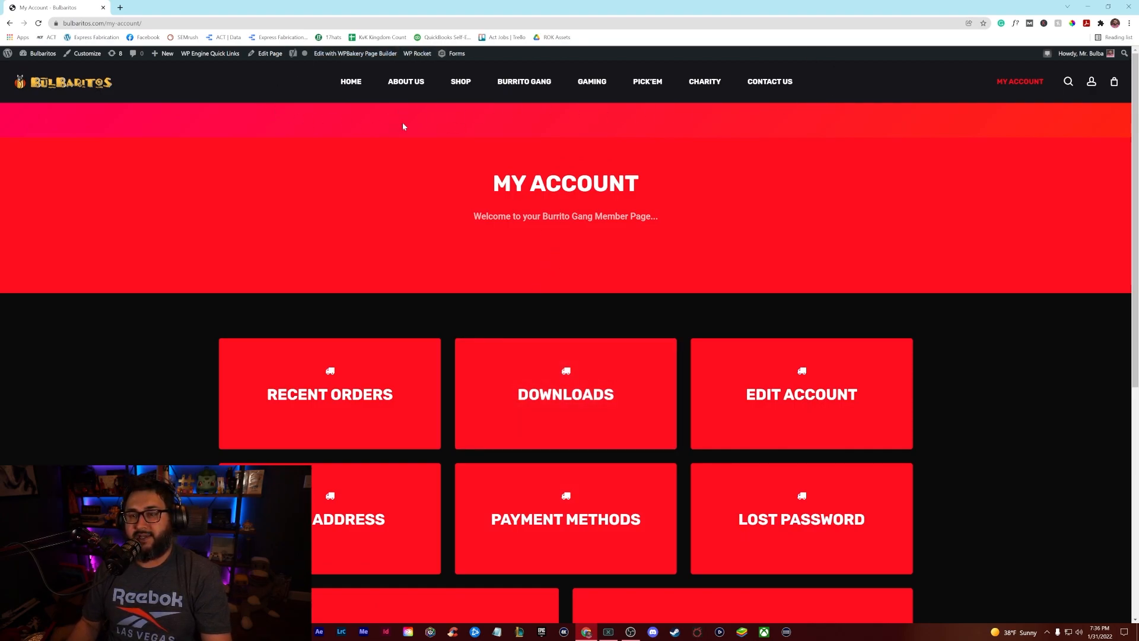
{"action": "mouse_move", "coordinate": [601, 111]}
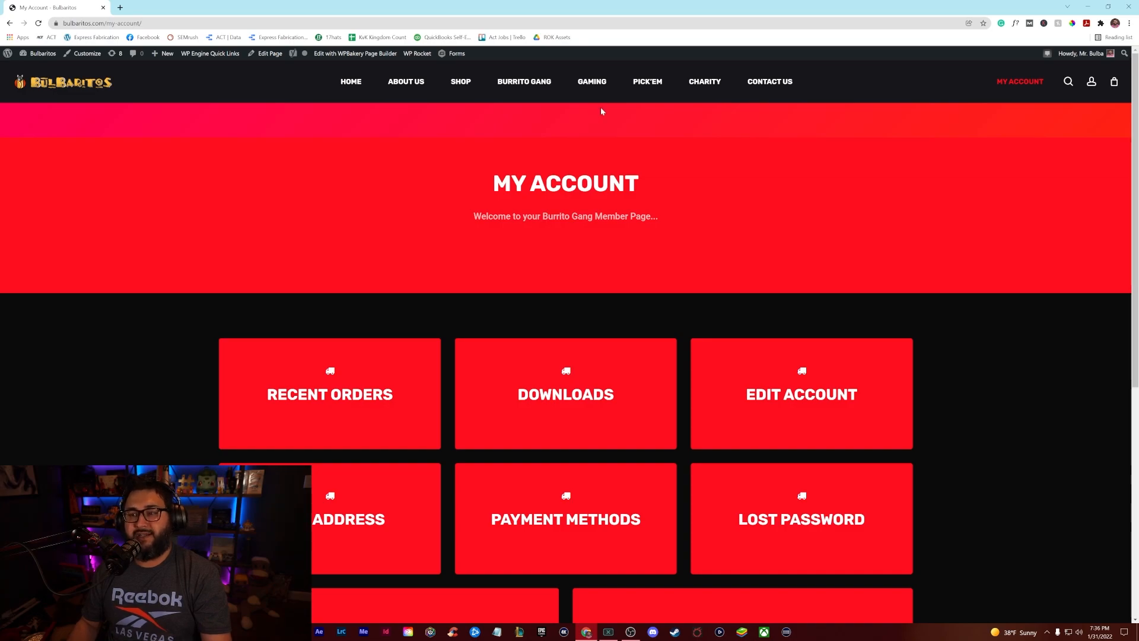
{"action": "mouse_move", "coordinate": [591, 82]}
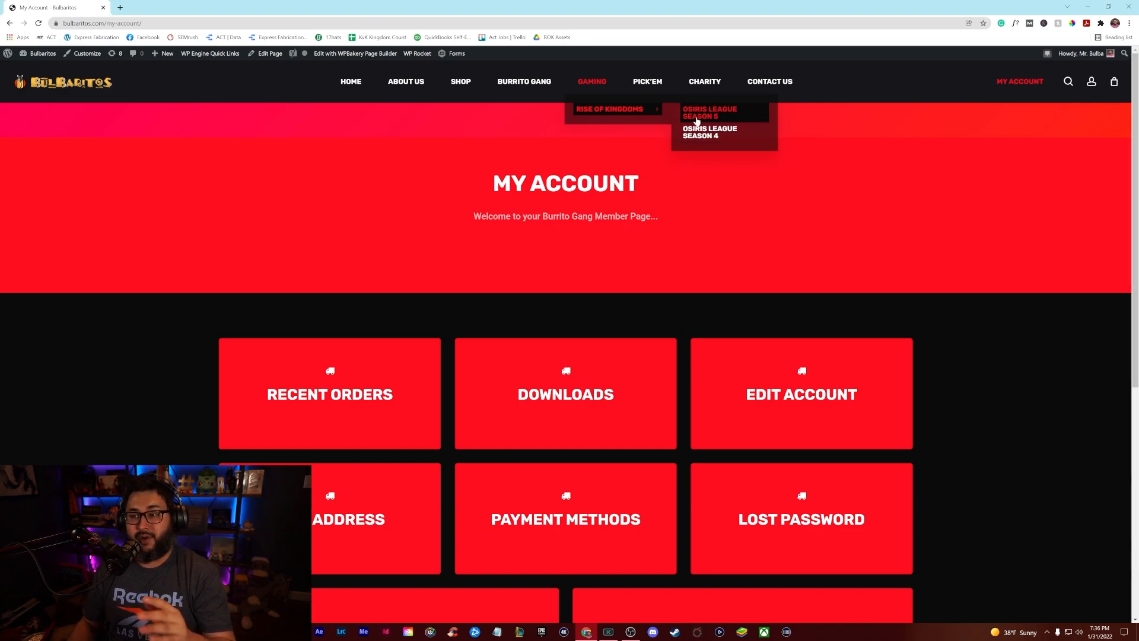
Browse the Osiris League Season 5 casts list, then move to the Rise of Kingdoms page.
{"action": "left_click", "coordinate": [710, 112]}
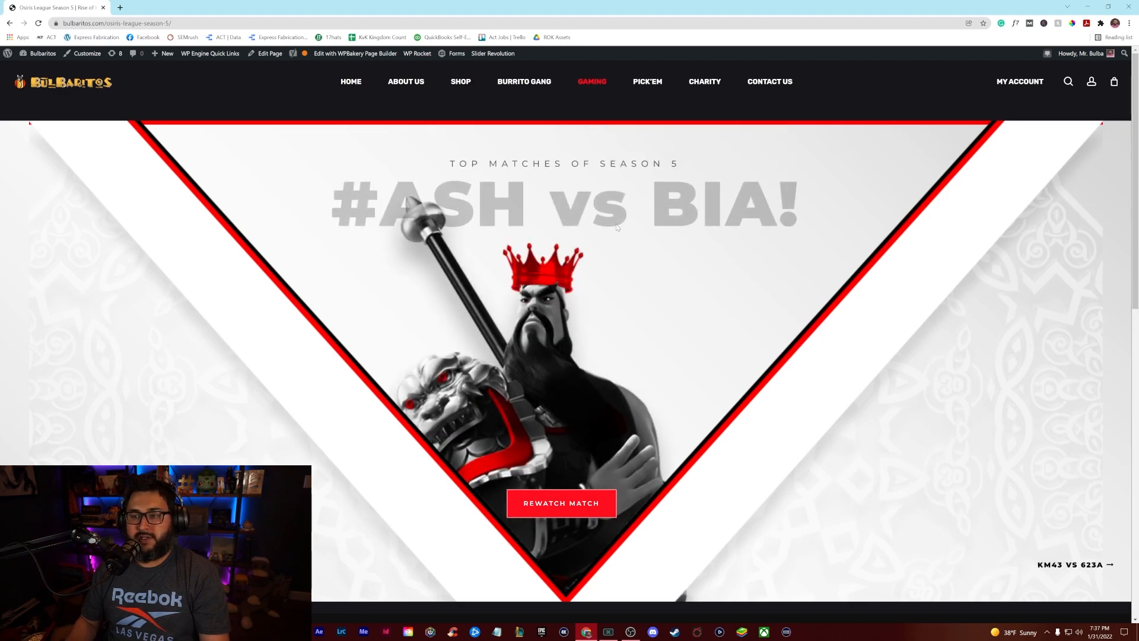
{"action": "scroll", "scroll_direction": "down", "scroll_amount": 3}
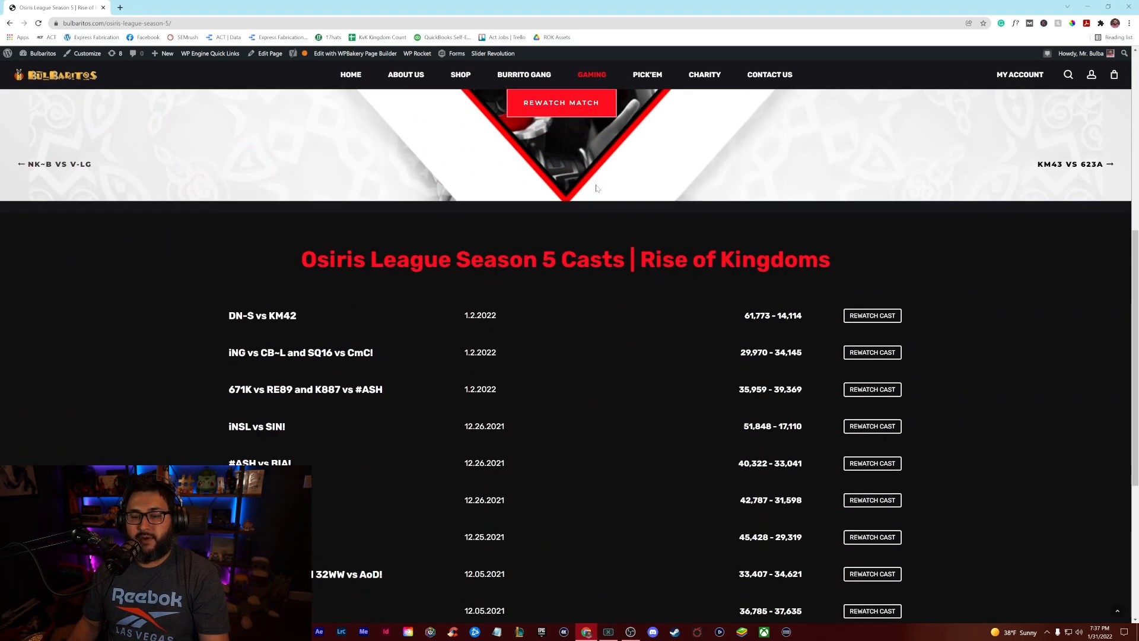
{"action": "scroll", "scroll_direction": "down", "scroll_amount": 3}
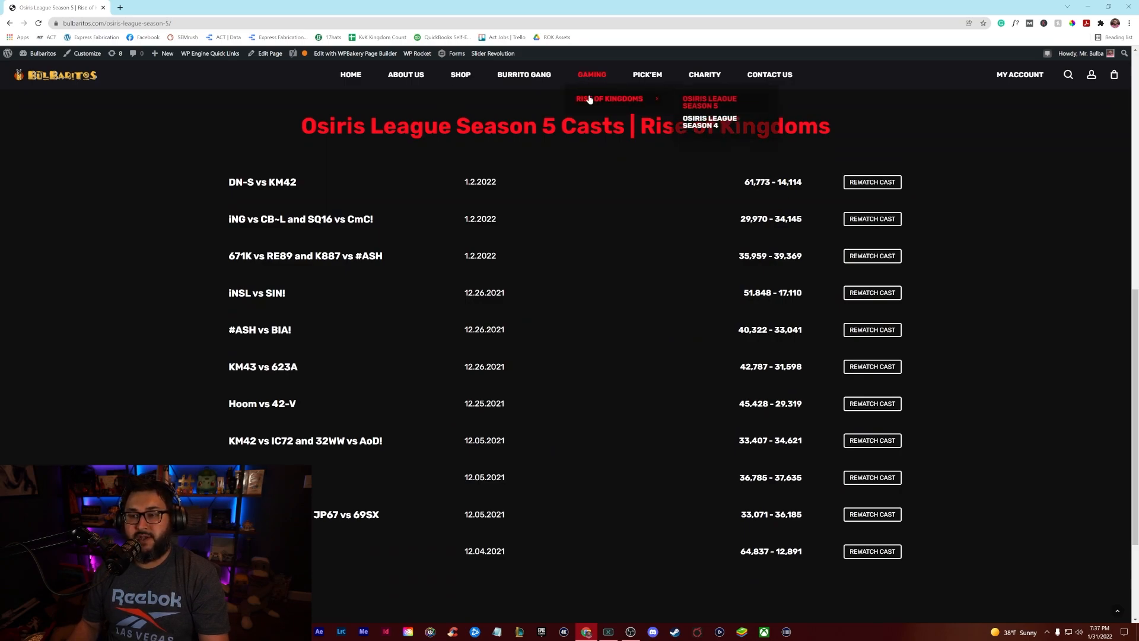
{"action": "left_click", "coordinate": [609, 98]}
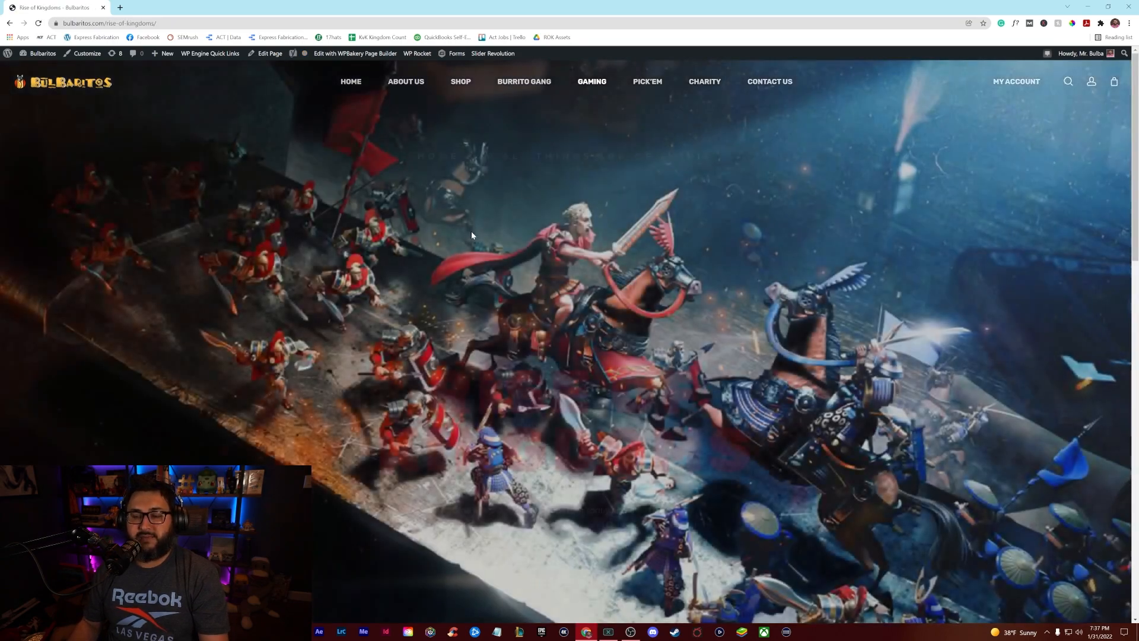
Open the Osiris League S4 tile and scroll through its Rise of Kingdoms casts list.
{"action": "scroll", "scroll_direction": "down", "scroll_amount": 3}
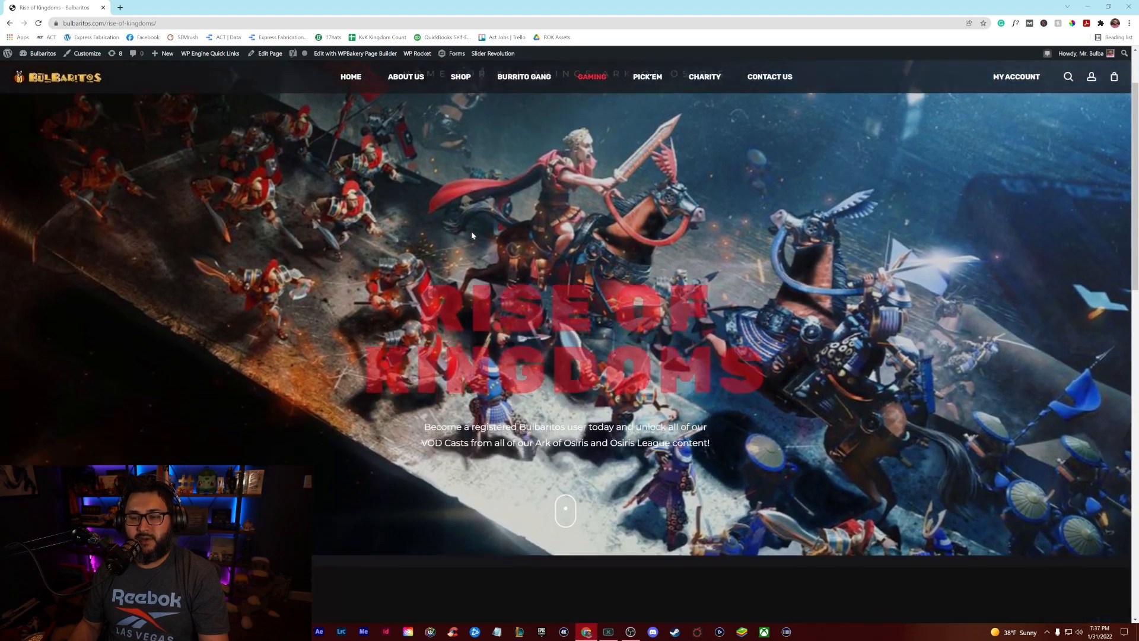
{"action": "scroll", "scroll_direction": "down", "scroll_amount": 3}
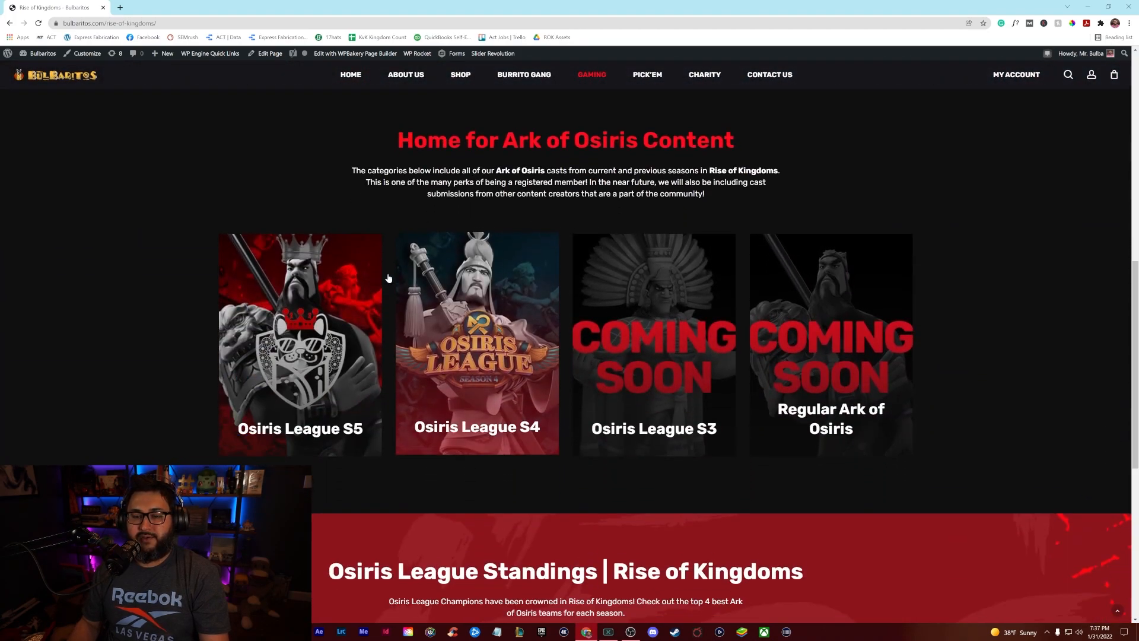
{"action": "mouse_move", "coordinate": [437, 328]}
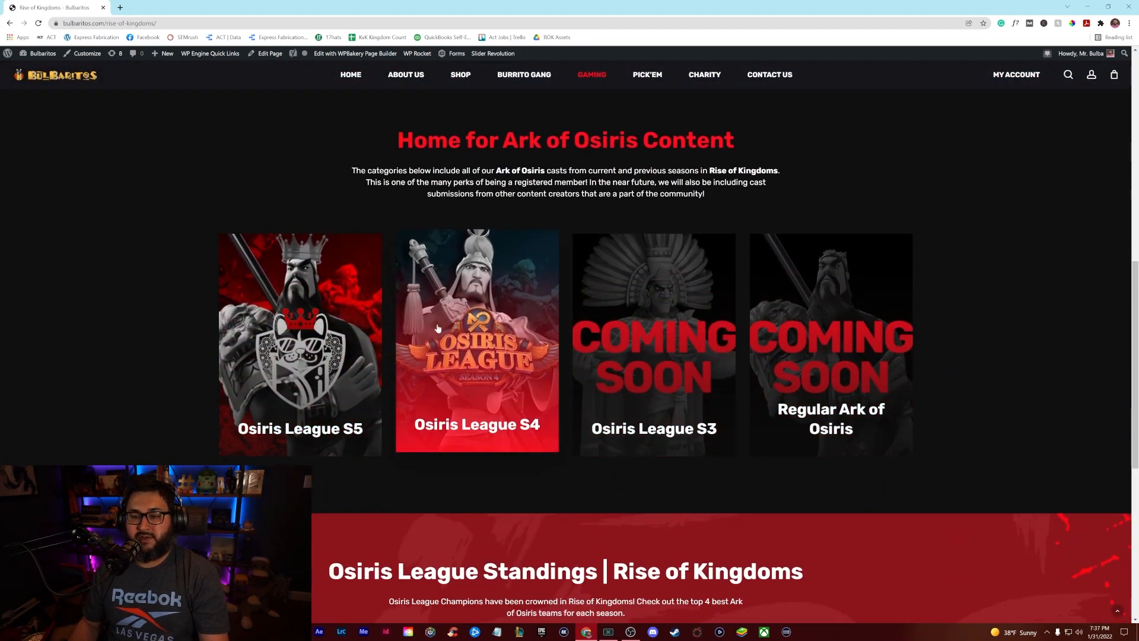
{"action": "left_click", "coordinate": [477, 342]}
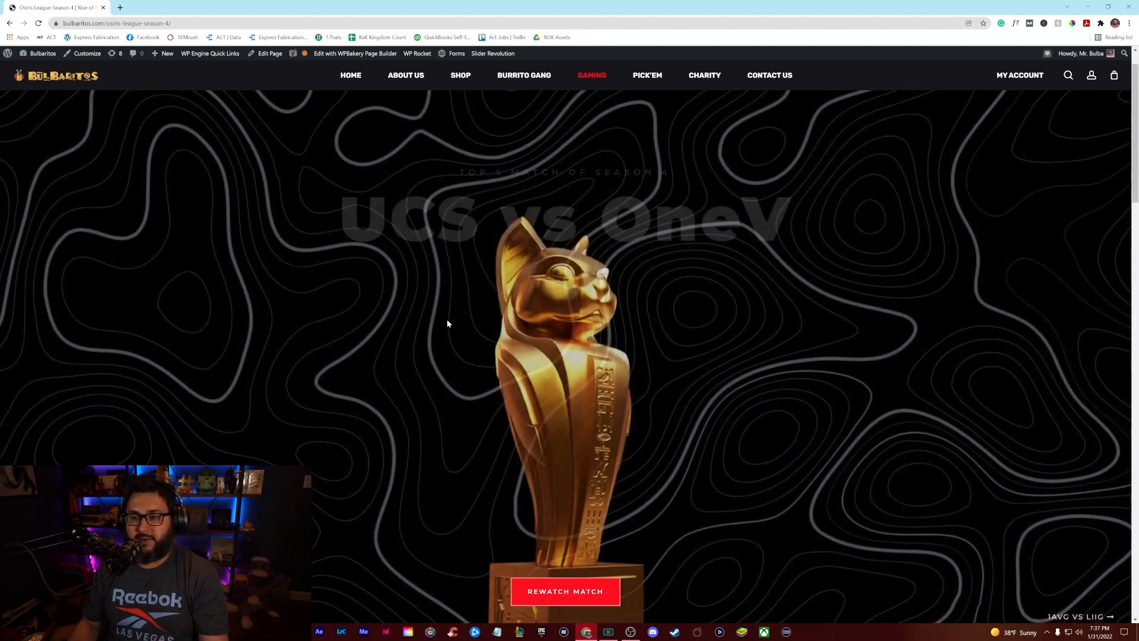
{"action": "scroll", "scroll_direction": "down", "scroll_amount": 3}
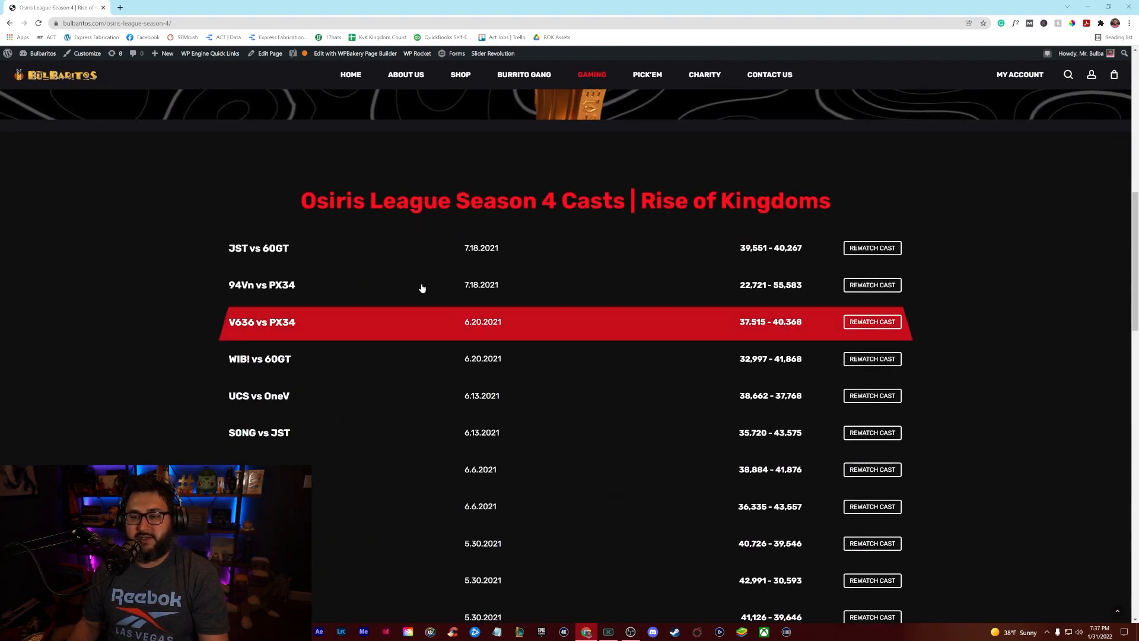
{"action": "mouse_move", "coordinate": [447, 363]}
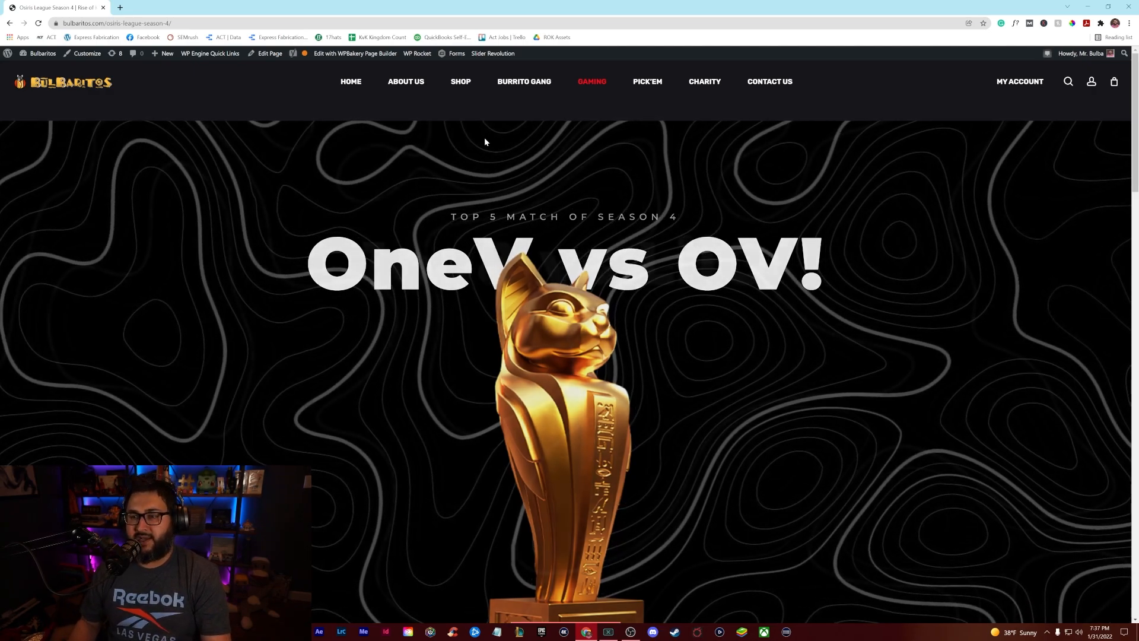
{"action": "mouse_move", "coordinate": [646, 82]}
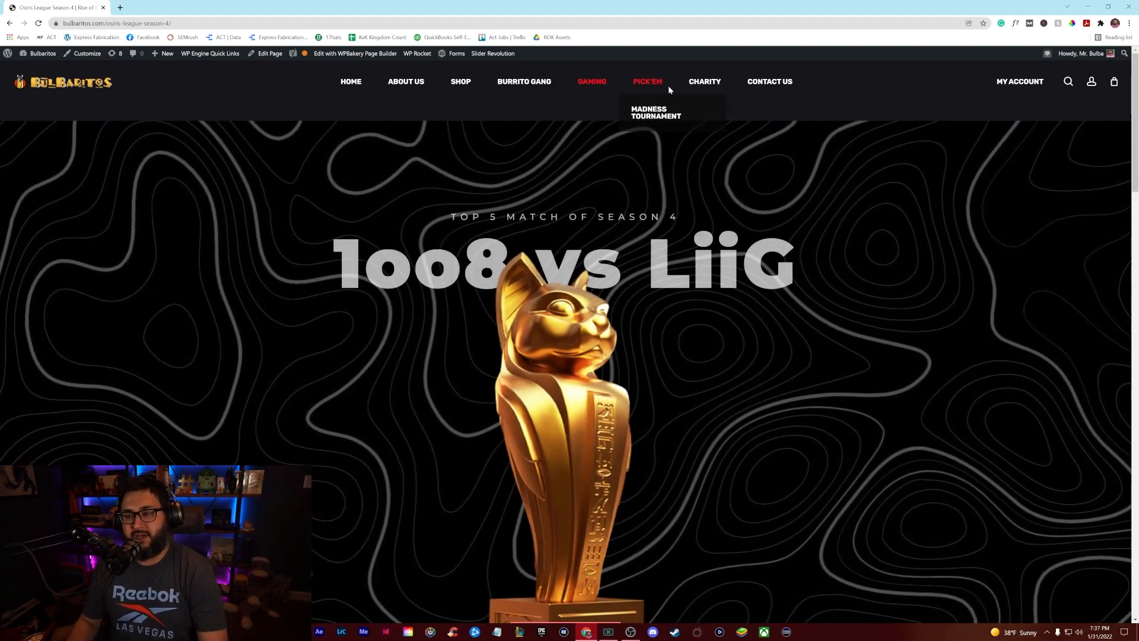
Open the Pick'em page and scroll to the 2022 Madness Tournament banner with View Tournament.
{"action": "left_click", "coordinate": [647, 82]}
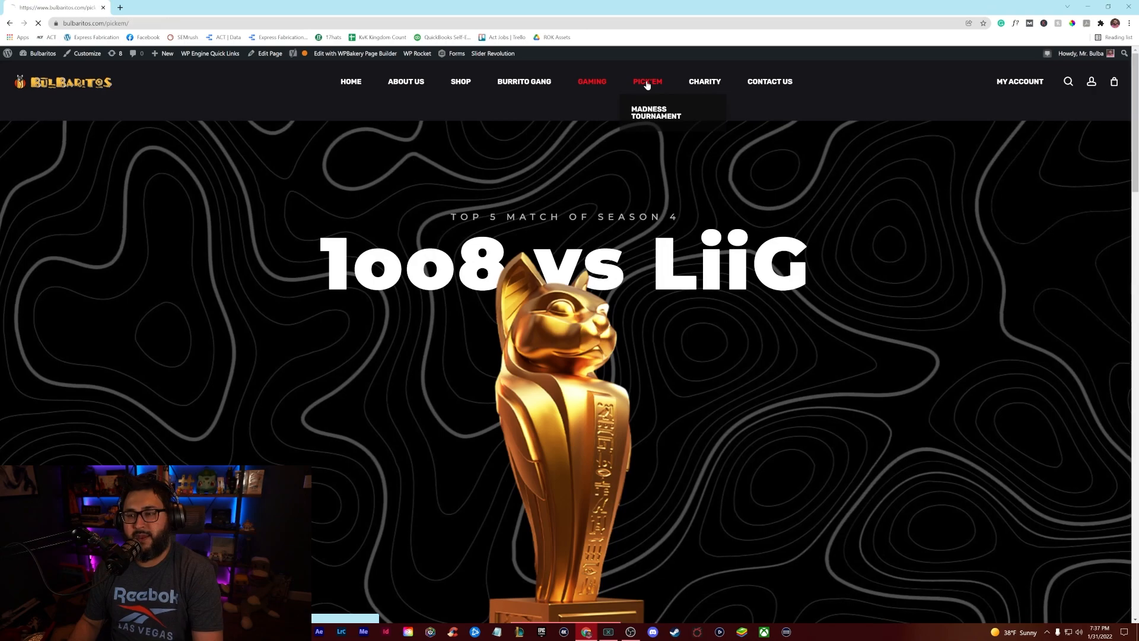
{"action": "left_click", "coordinate": [647, 81]}
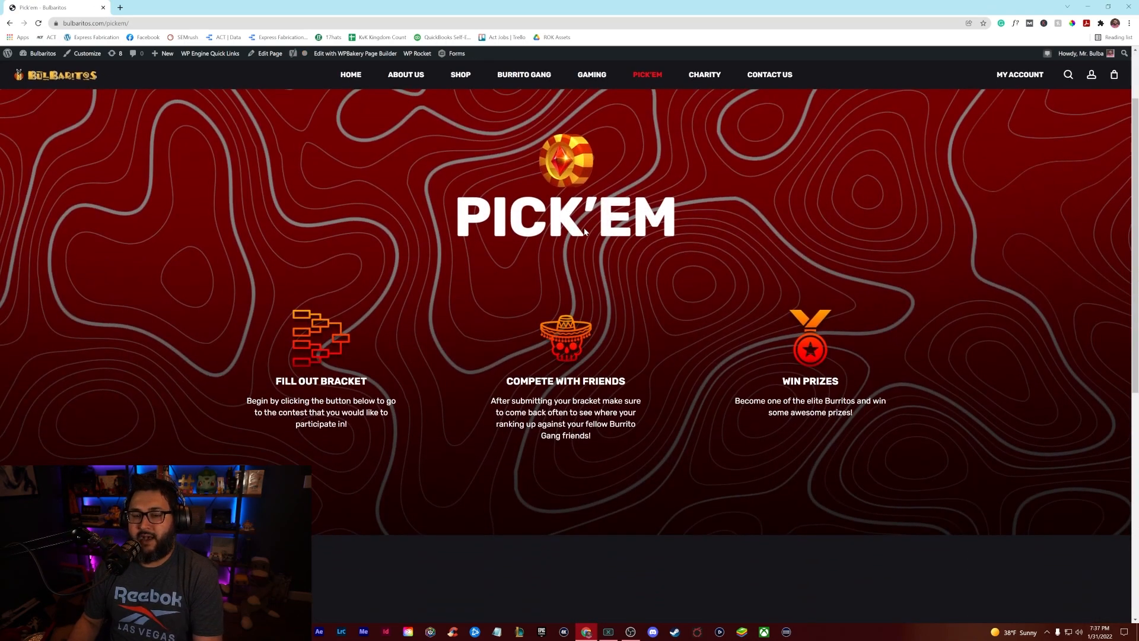
{"action": "scroll", "scroll_direction": "down", "scroll_amount": 3}
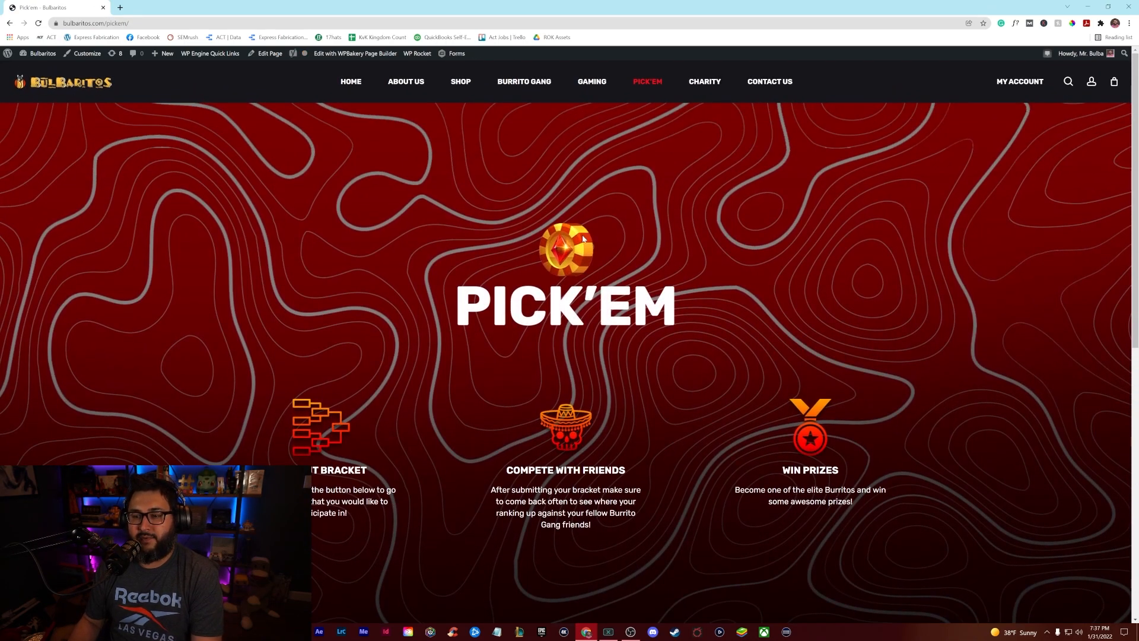
{"action": "mouse_move", "coordinate": [286, 441]}
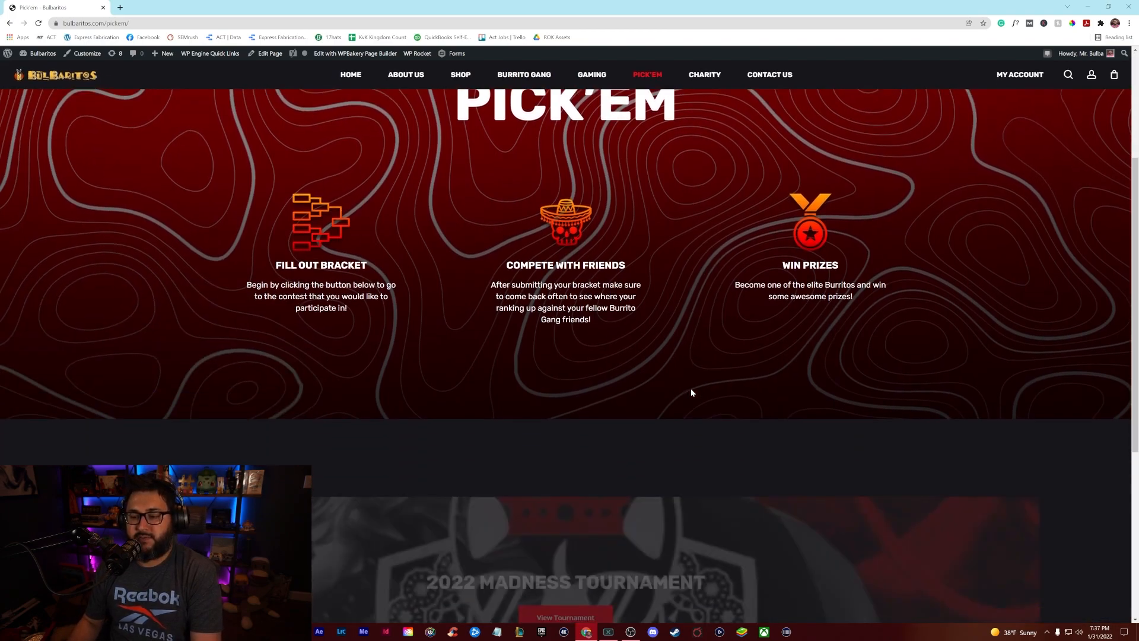
{"action": "scroll", "scroll_direction": "down", "scroll_amount": 3}
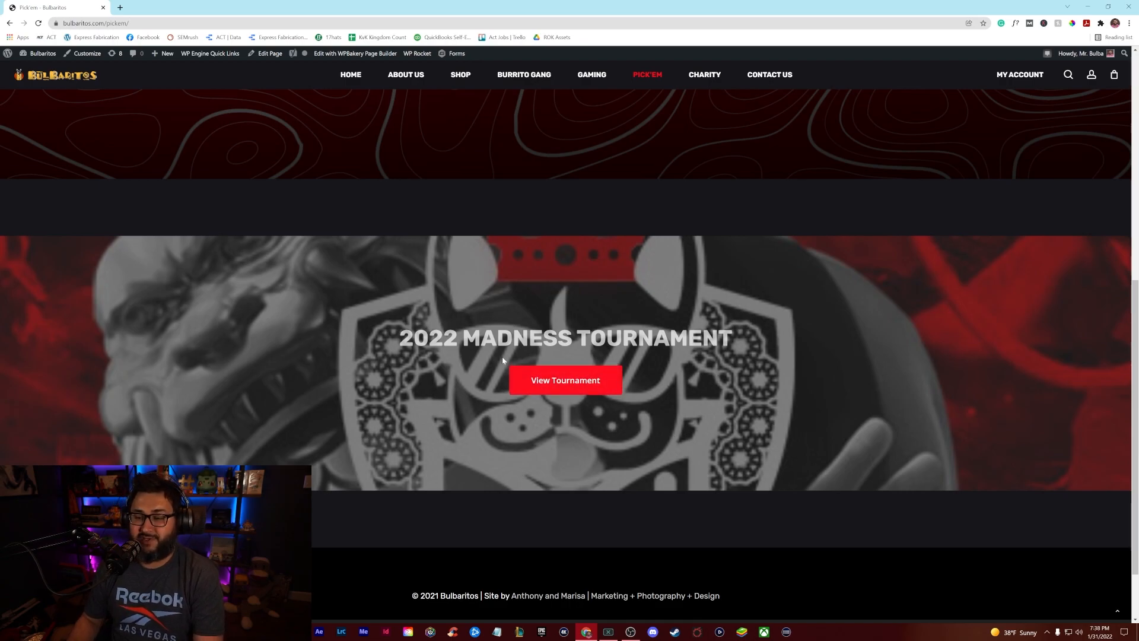
View the 2022 Madness Tournament page and read its How to Play rules below the Horus and Anubis banners.
{"action": "left_click", "coordinate": [565, 380]}
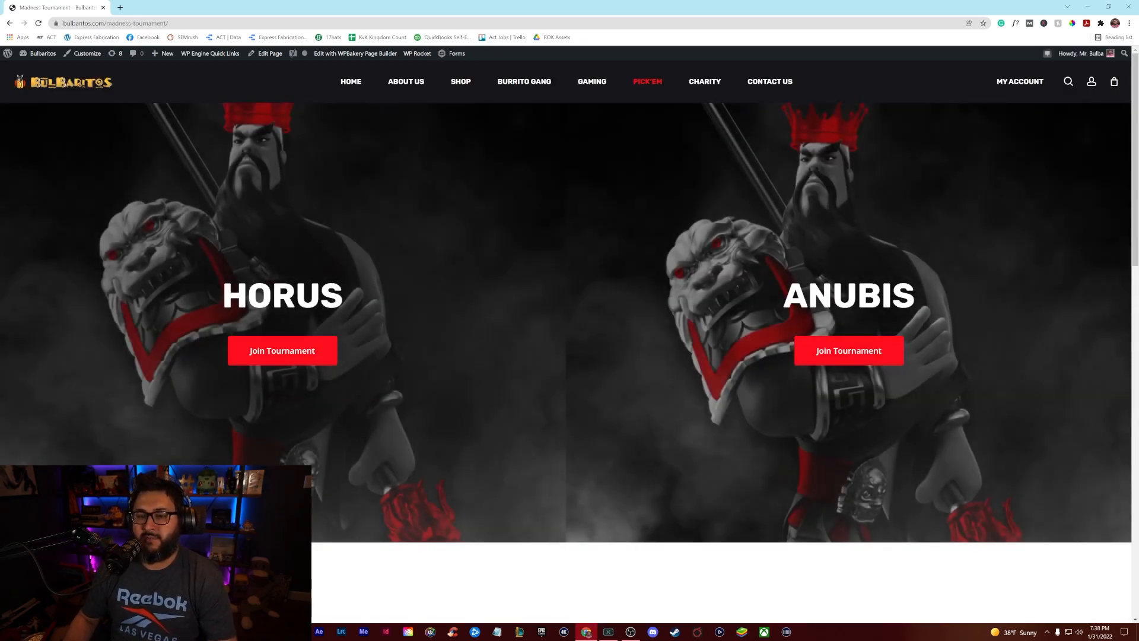
{"action": "scroll", "scroll_direction": "down", "scroll_amount": 3}
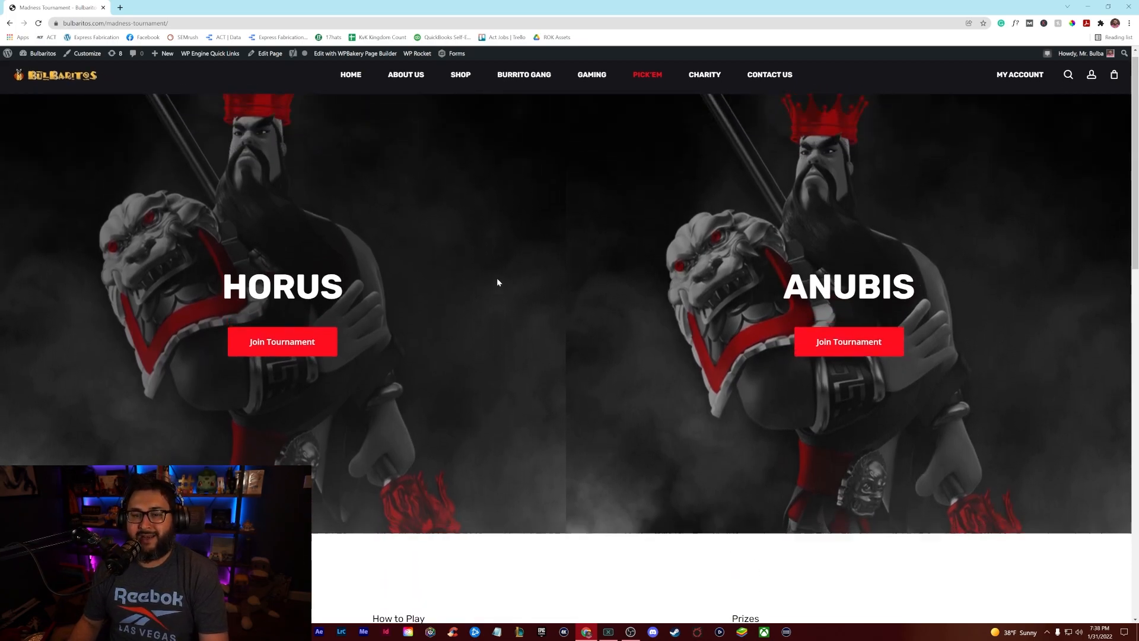
{"action": "scroll", "scroll_direction": "down", "scroll_amount": 3}
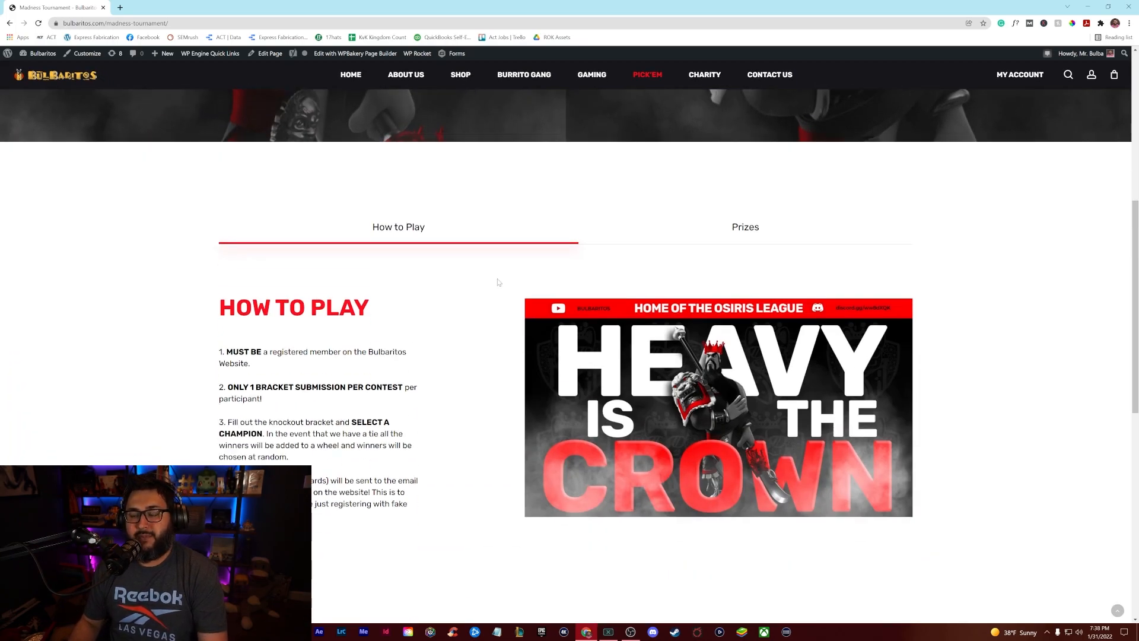
{"action": "scroll", "scroll_direction": "up", "scroll_amount": 3}
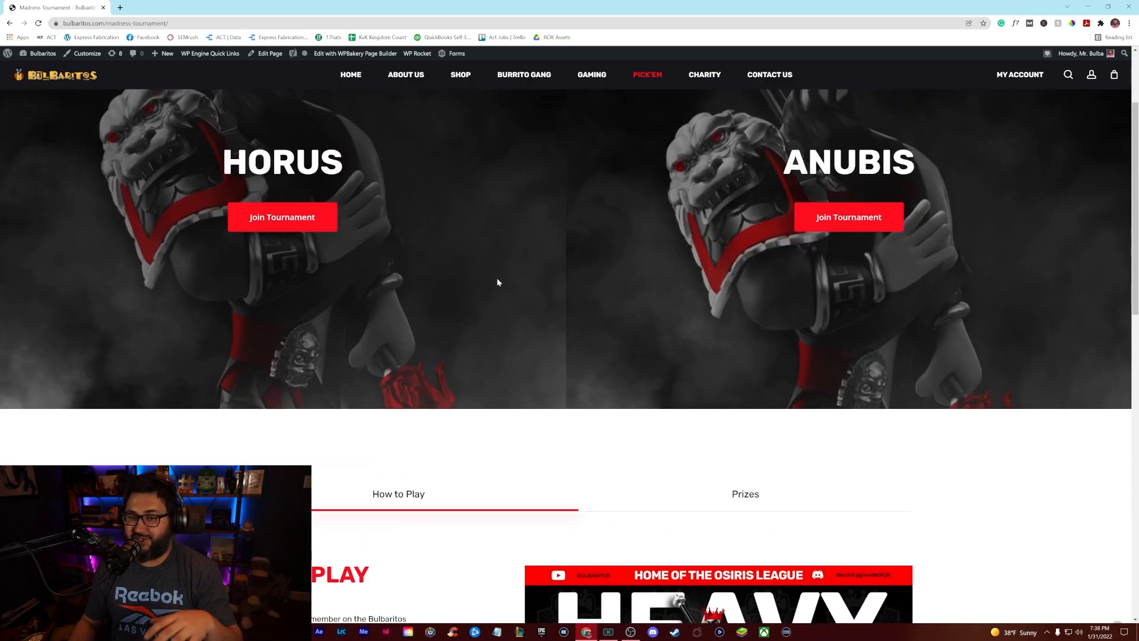
{"action": "scroll", "scroll_direction": "down", "scroll_amount": 3}
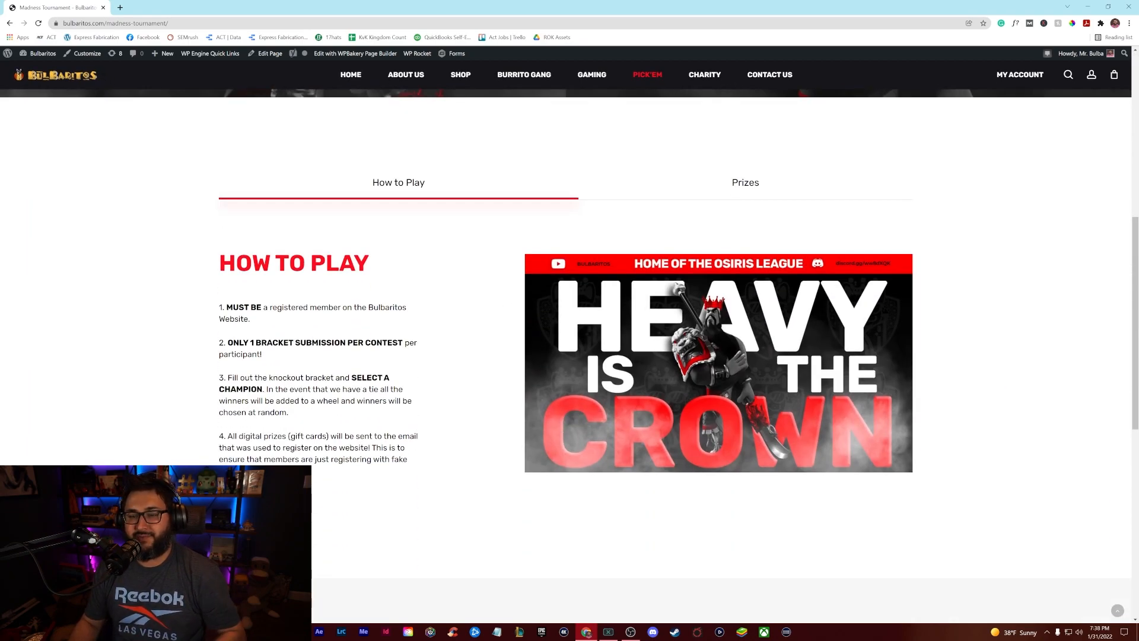
{"action": "mouse_move", "coordinate": [753, 192]}
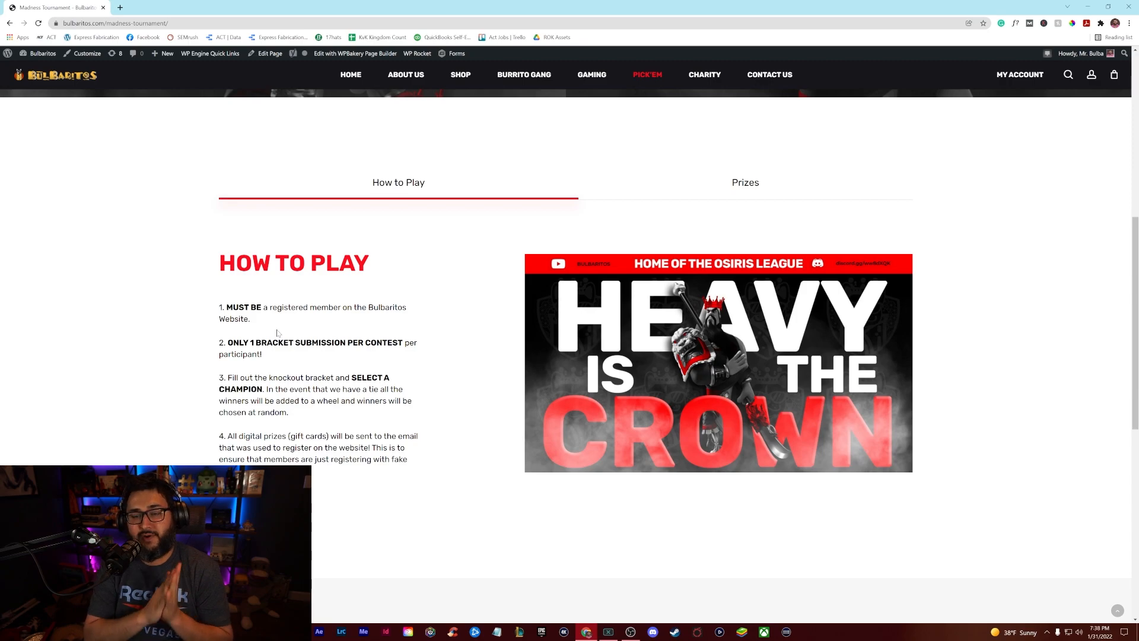
{"action": "scroll", "scroll_direction": "down", "scroll_amount": 3}
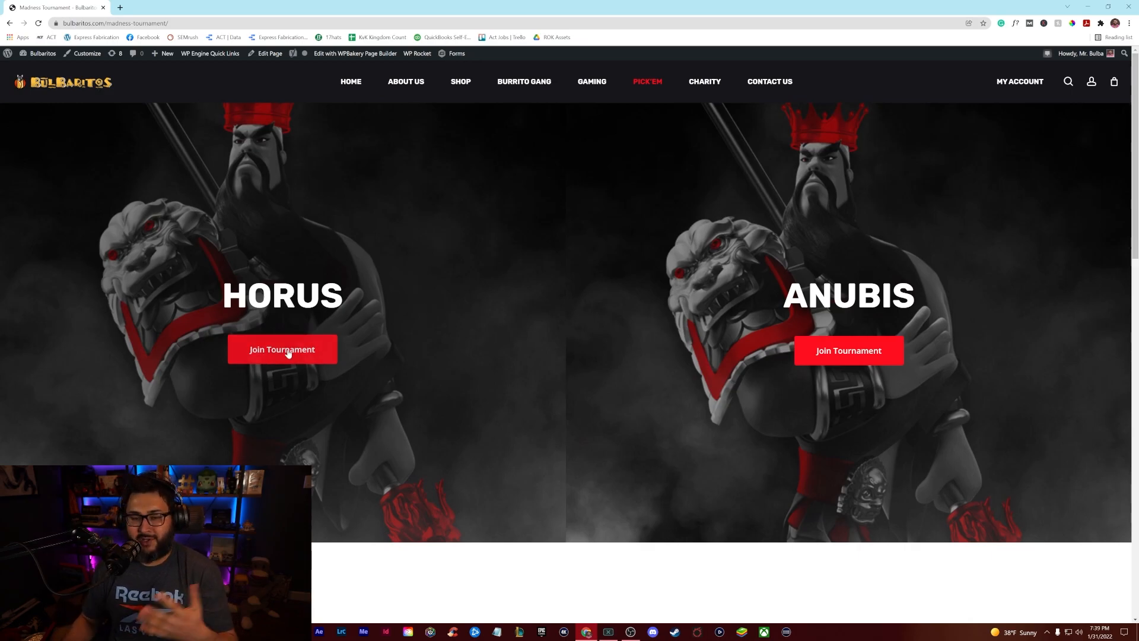
Join the Horus realm, submit a bracket and start voting on Round 1 from the Your Info form.
{"action": "left_click", "coordinate": [282, 349]}
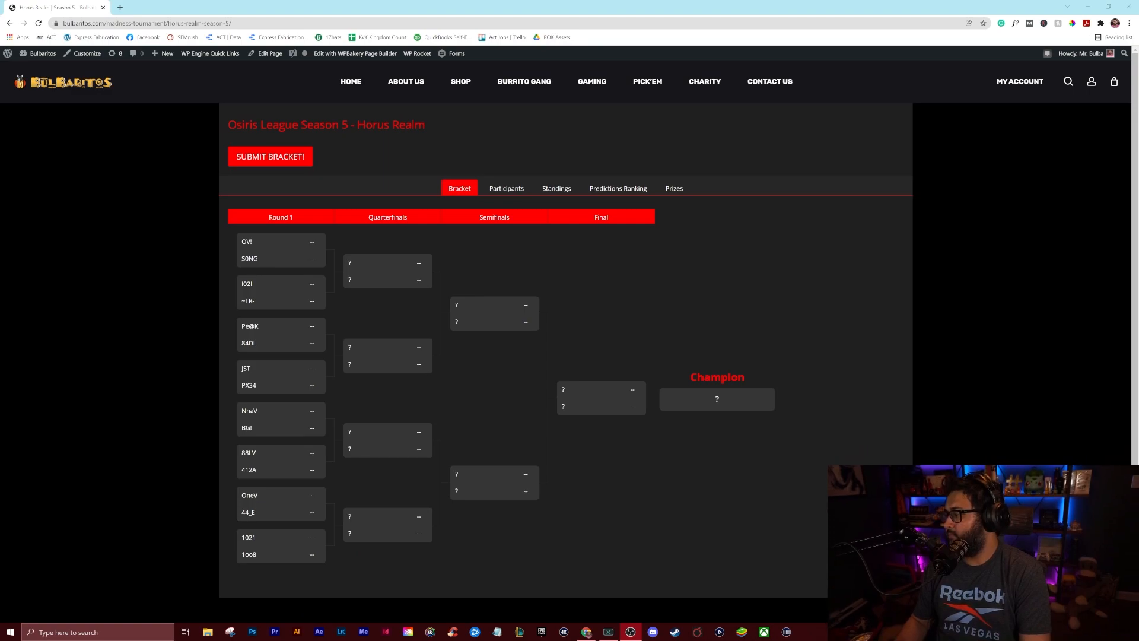
{"action": "mouse_move", "coordinate": [167, 284]}
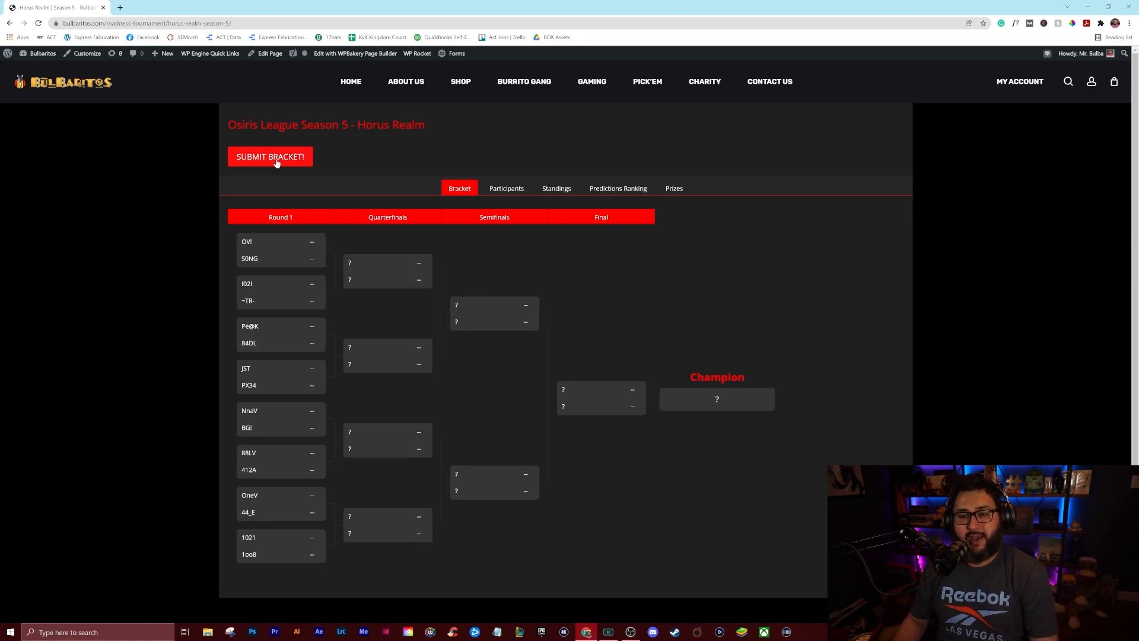
{"action": "left_click", "coordinate": [270, 156]}
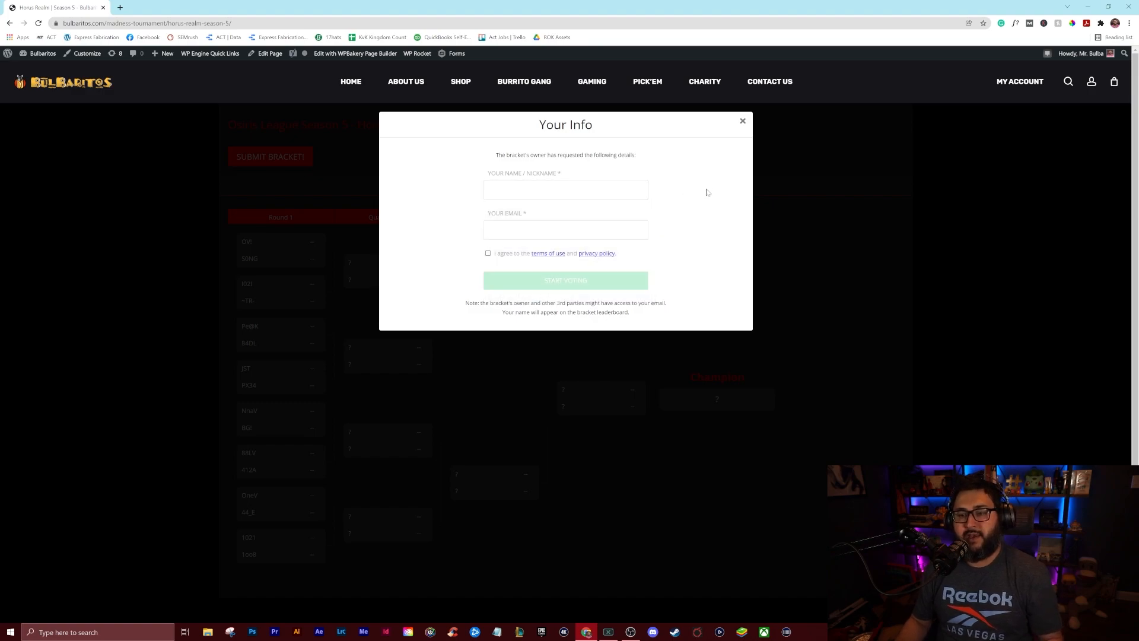
{"action": "mouse_move", "coordinate": [685, 203]}
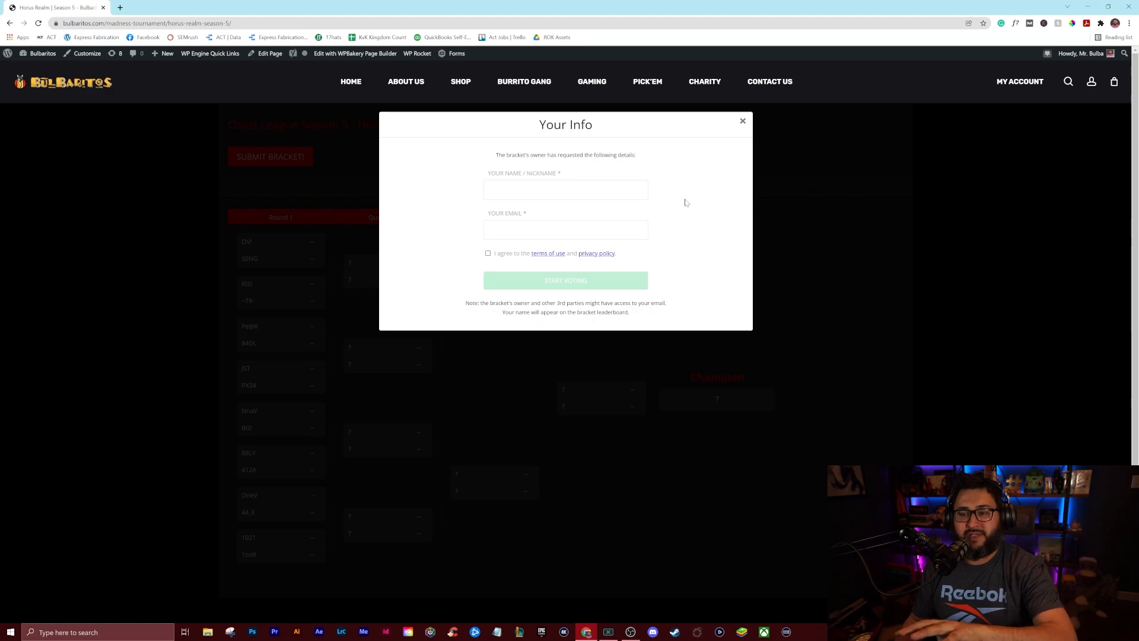
{"action": "left_click", "coordinate": [565, 280]}
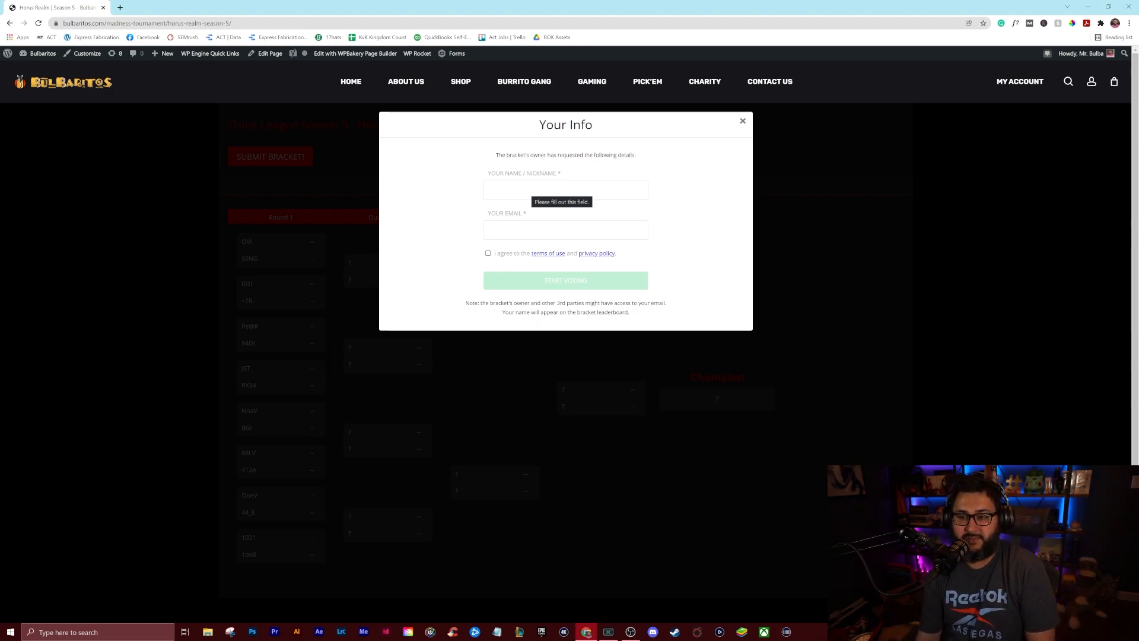
{"action": "left_click", "coordinate": [565, 280]}
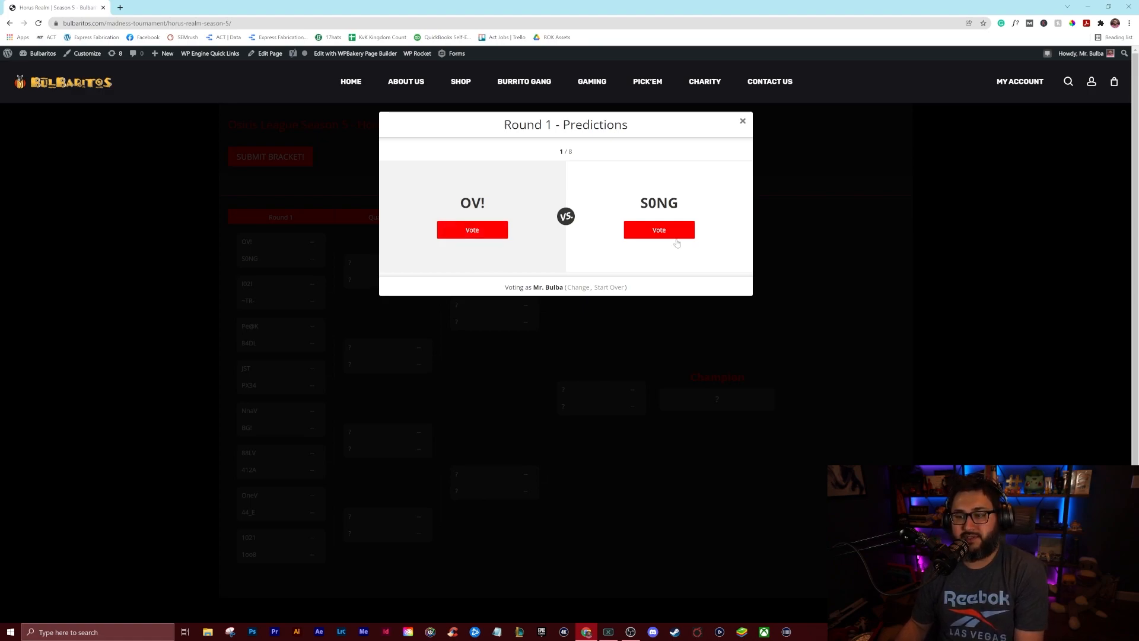
{"action": "mouse_move", "coordinate": [490, 239]}
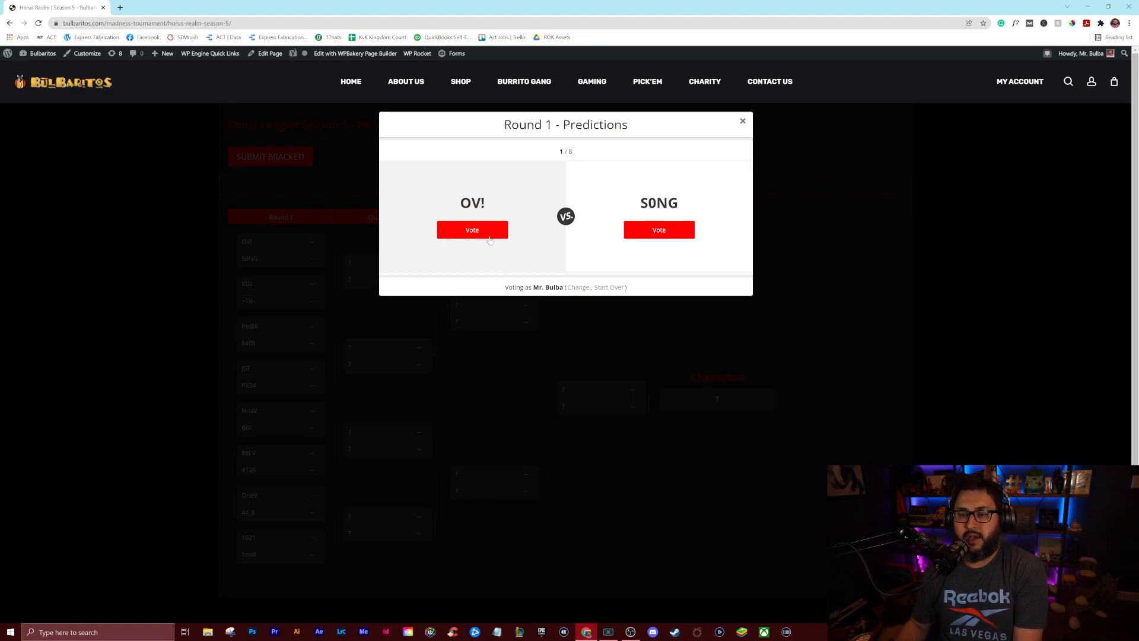
Vote Round 1 winners OV!, I02I, 84DL, 88LV, OneV and 1021 in the Horus bracket.
{"action": "left_click", "coordinate": [473, 229]}
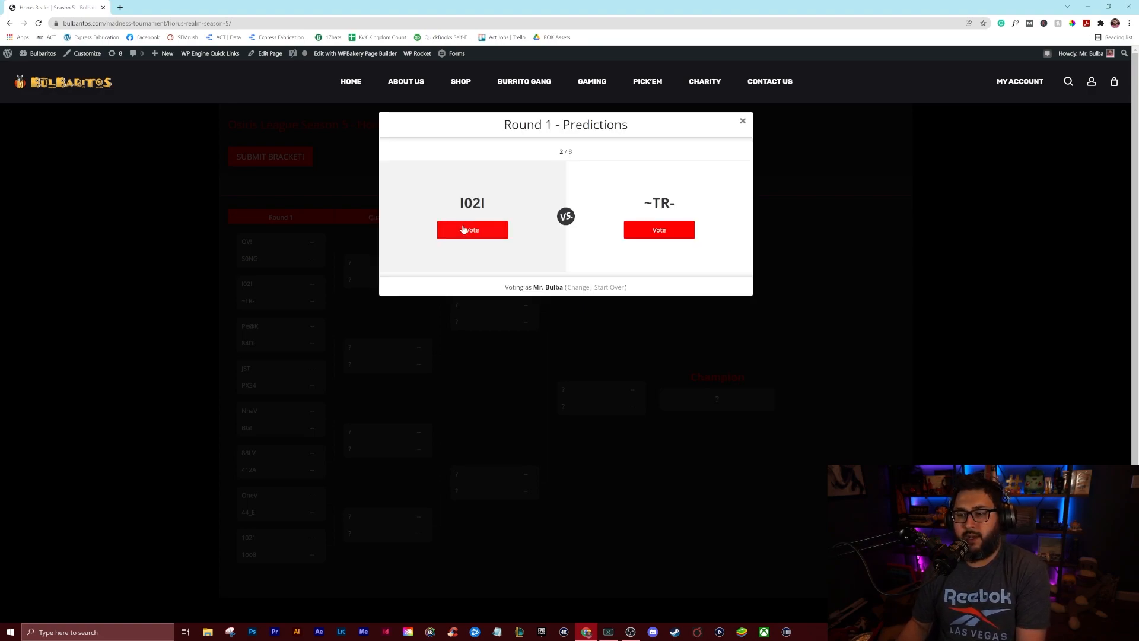
{"action": "left_click", "coordinate": [471, 229]}
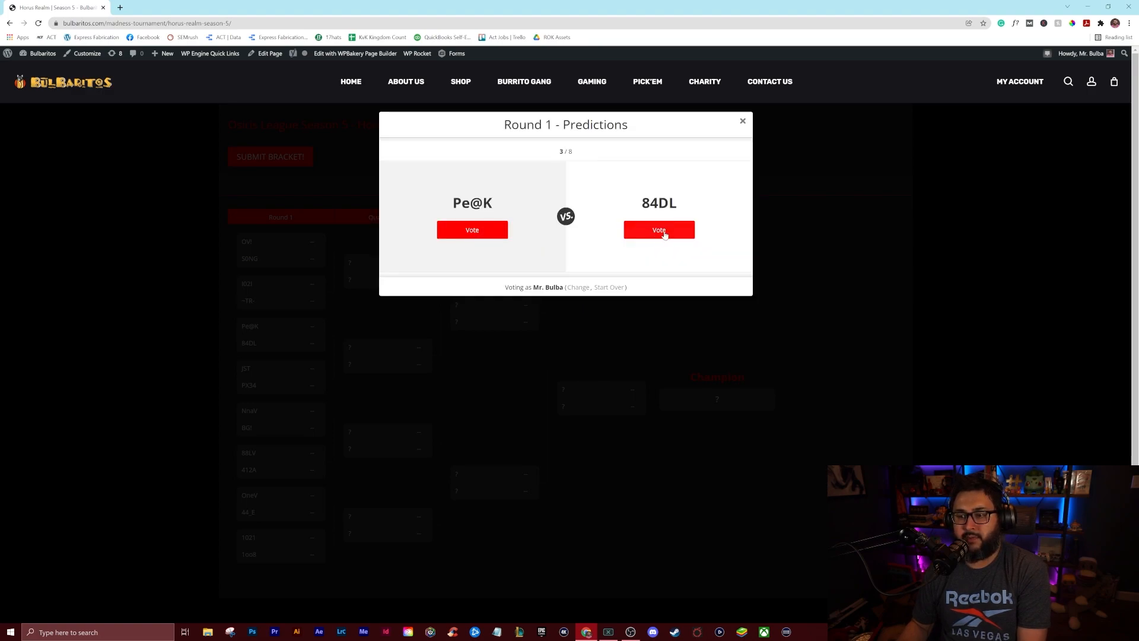
{"action": "left_click", "coordinate": [659, 229]}
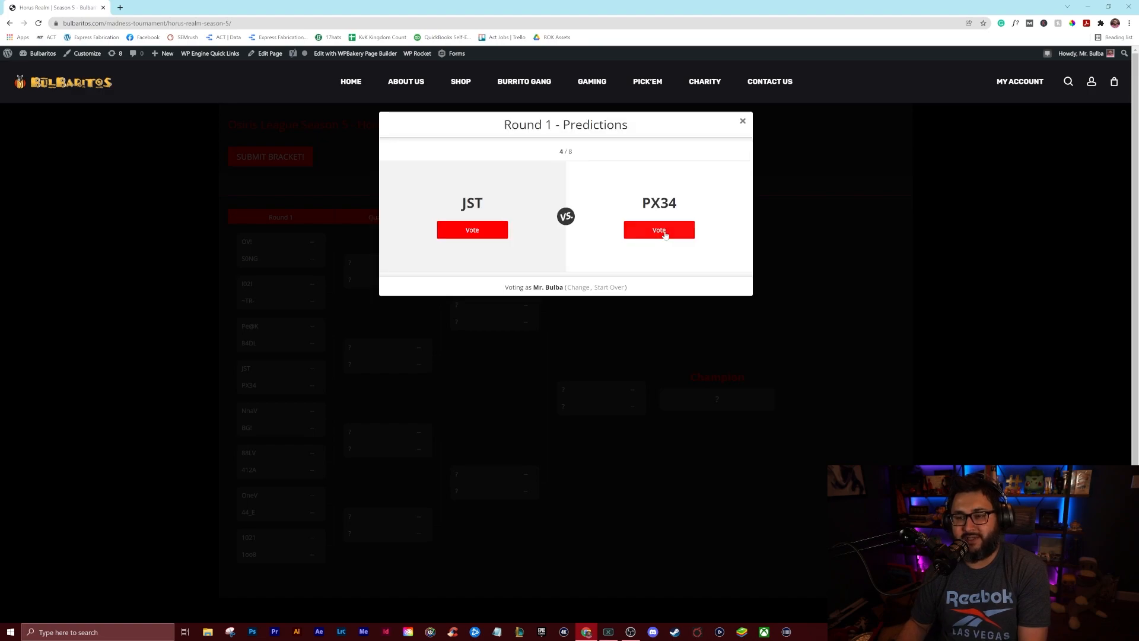
{"action": "mouse_move", "coordinate": [573, 229]}
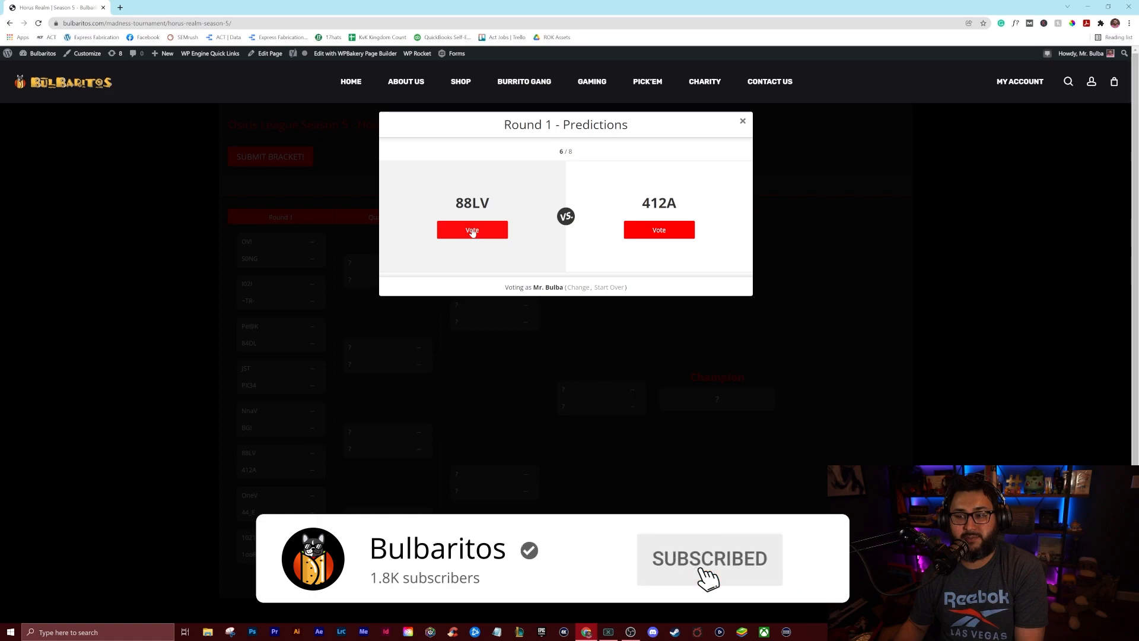
{"action": "left_click", "coordinate": [471, 229]}
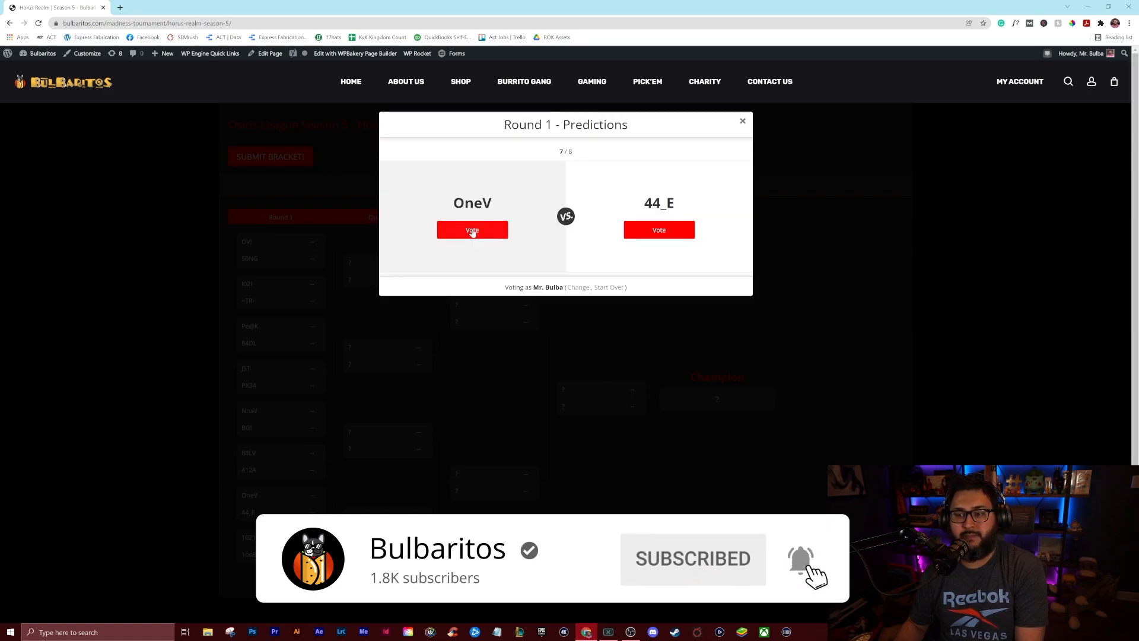
{"action": "left_click", "coordinate": [471, 229]}
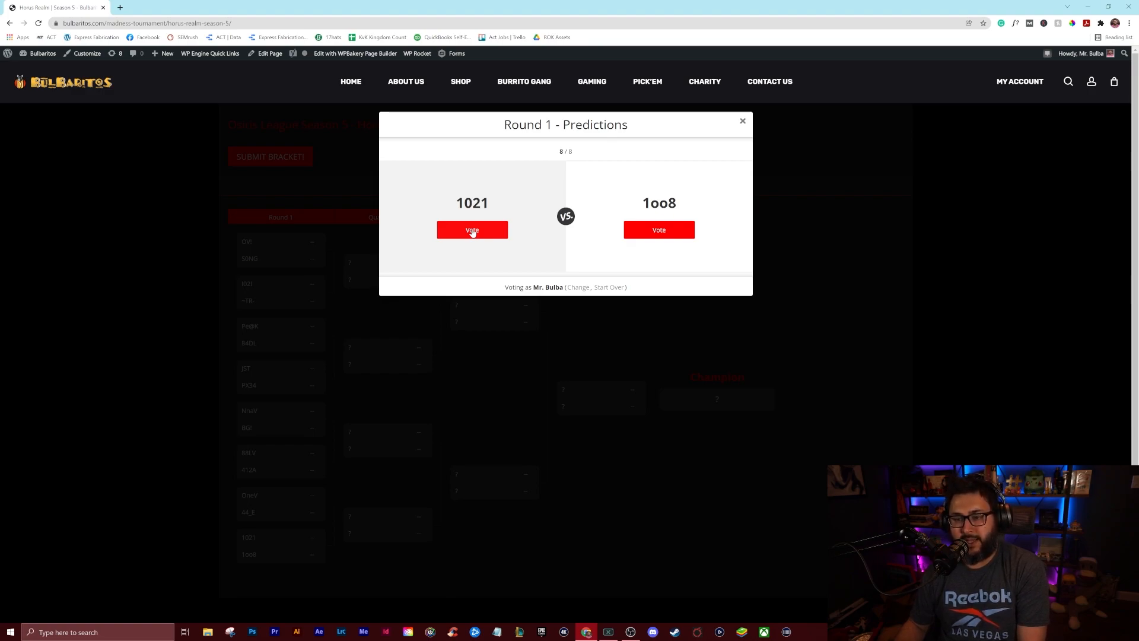
{"action": "left_click", "coordinate": [471, 229]}
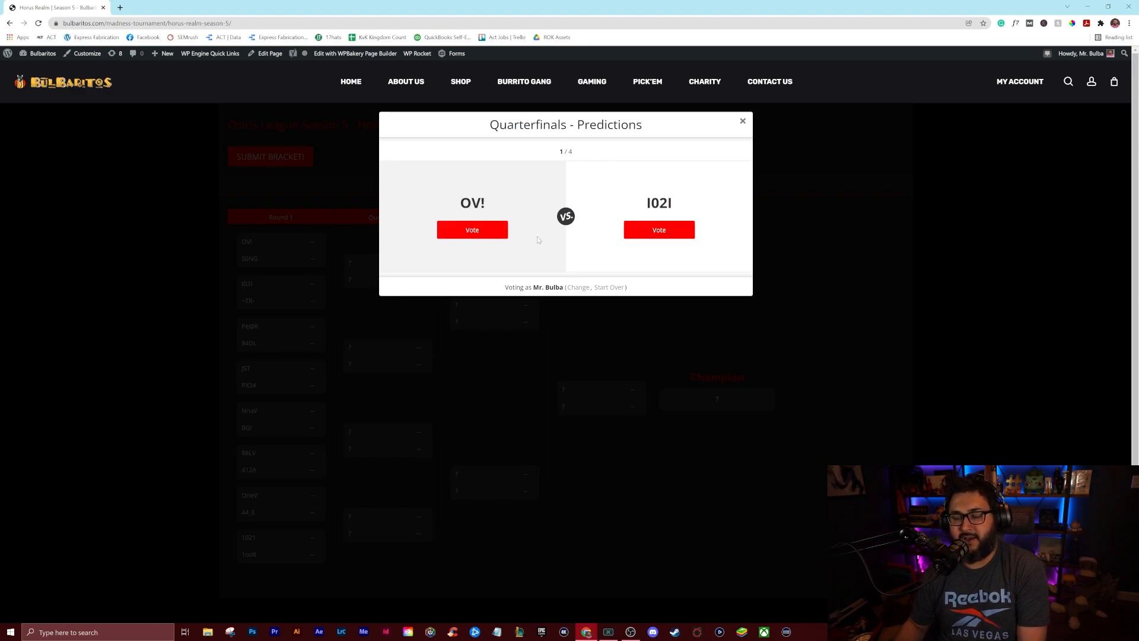
Vote quarterfinal winners OV! over I02I, JST over 84DL, BG! over 88LV, OneV over 1021.
{"action": "left_click", "coordinate": [472, 229]}
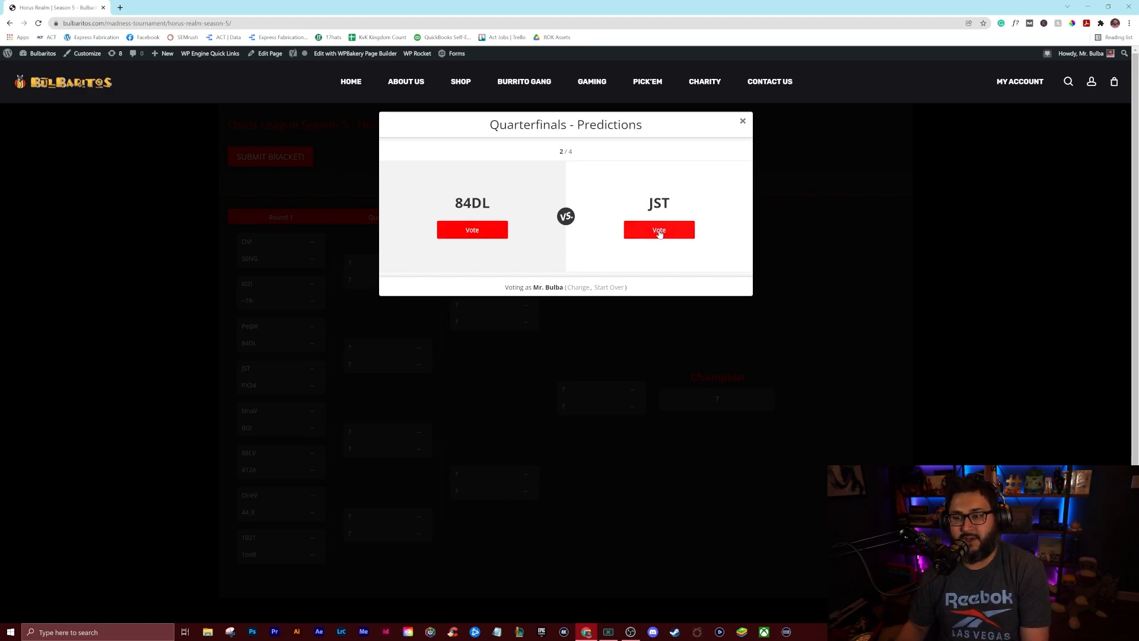
{"action": "left_click", "coordinate": [658, 229]}
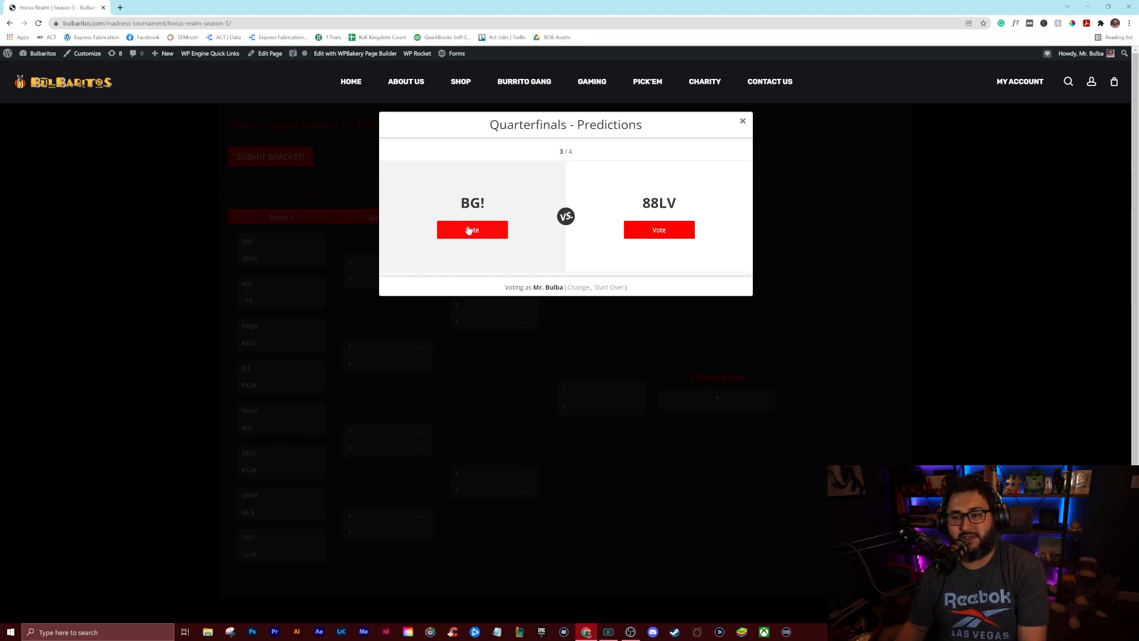
{"action": "left_click", "coordinate": [472, 229]}
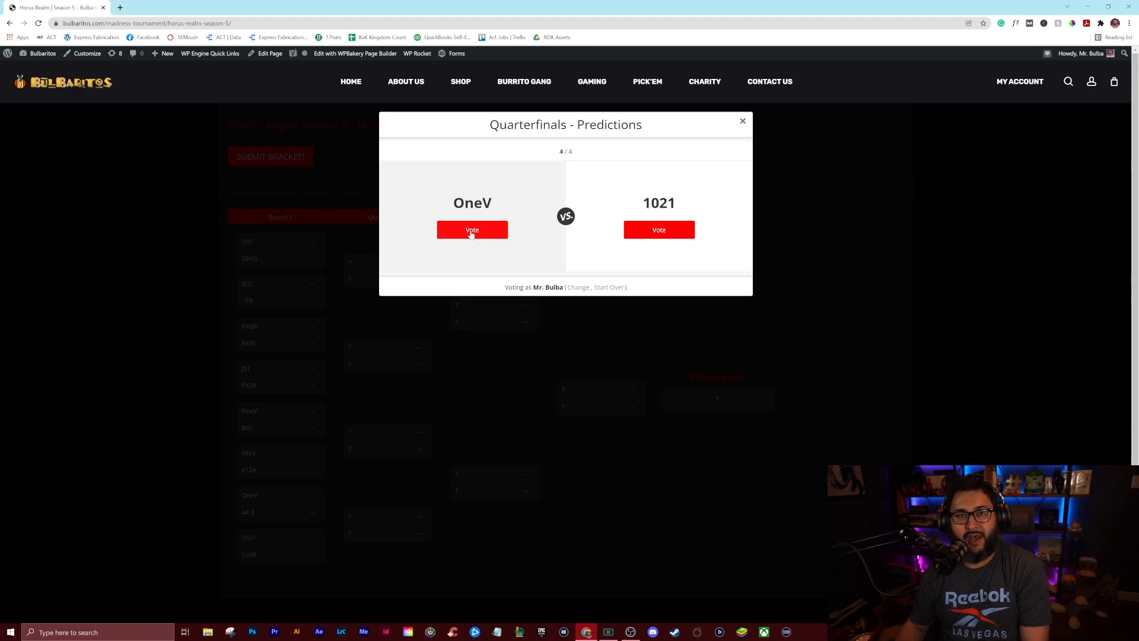
{"action": "left_click", "coordinate": [471, 229]}
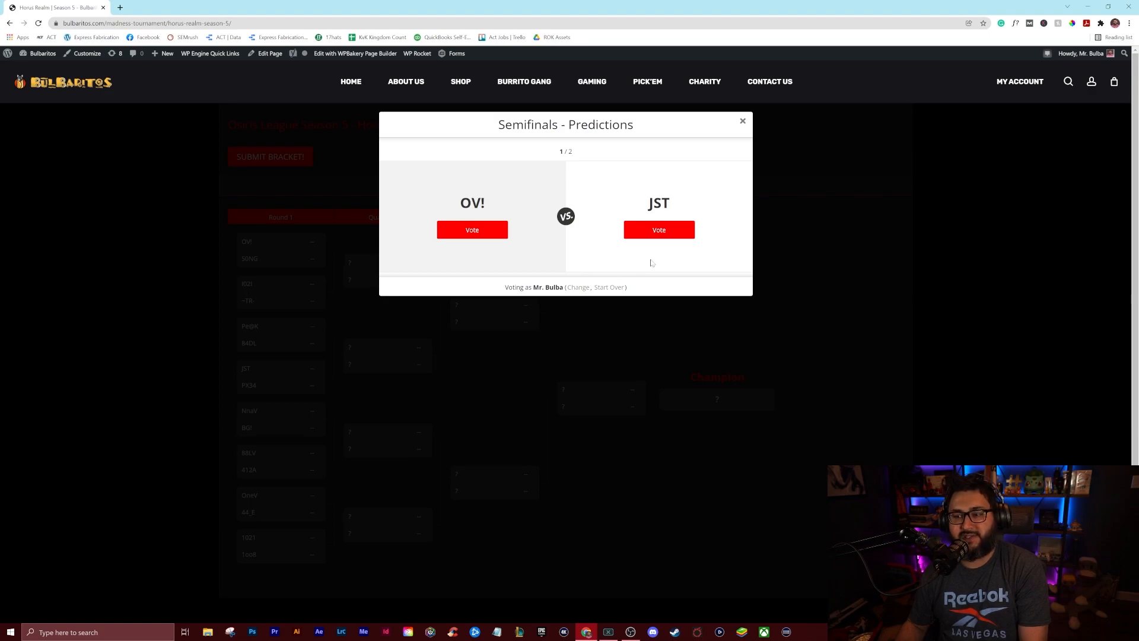
{"action": "mouse_move", "coordinate": [640, 227]}
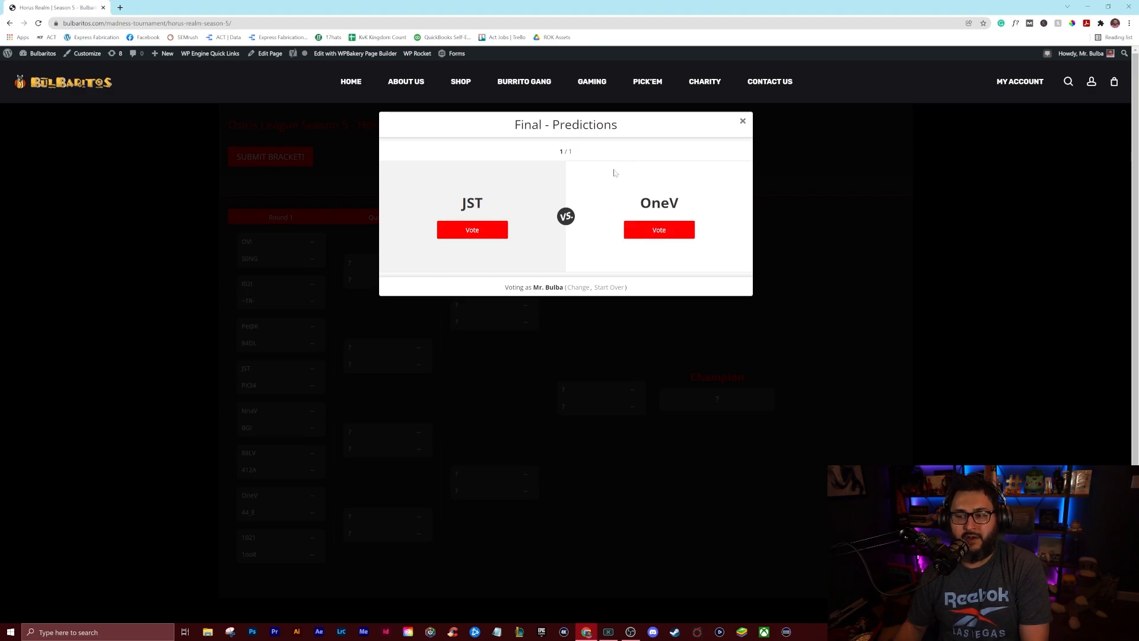
{"action": "mouse_move", "coordinate": [666, 203]}
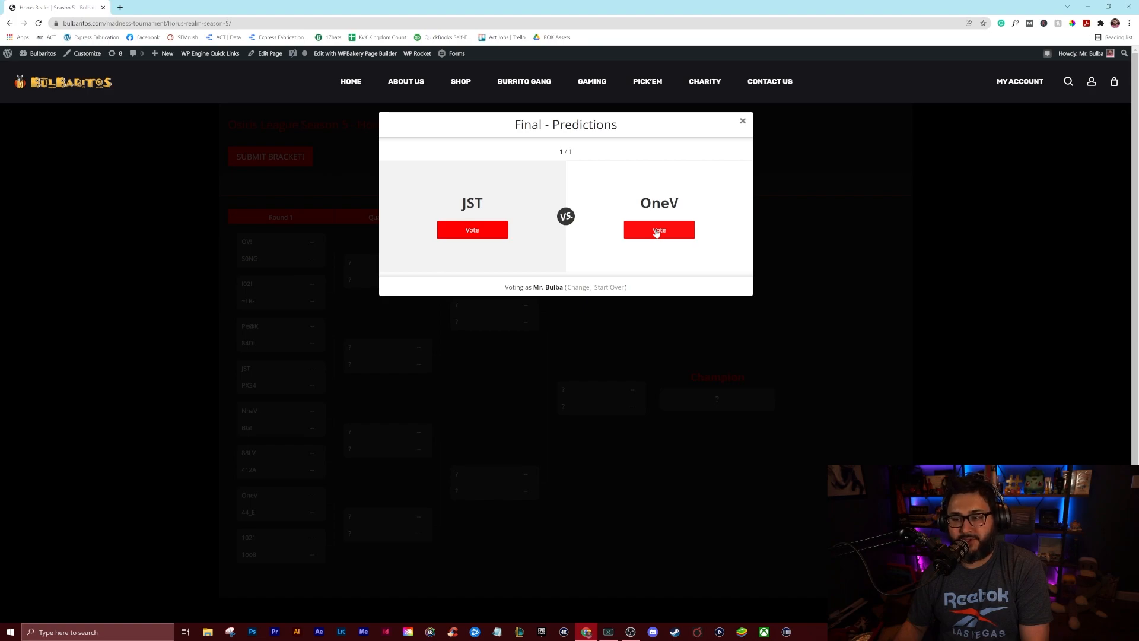
Vote OneV over its opponent as the Horus realm champion.
{"action": "left_click", "coordinate": [659, 229]}
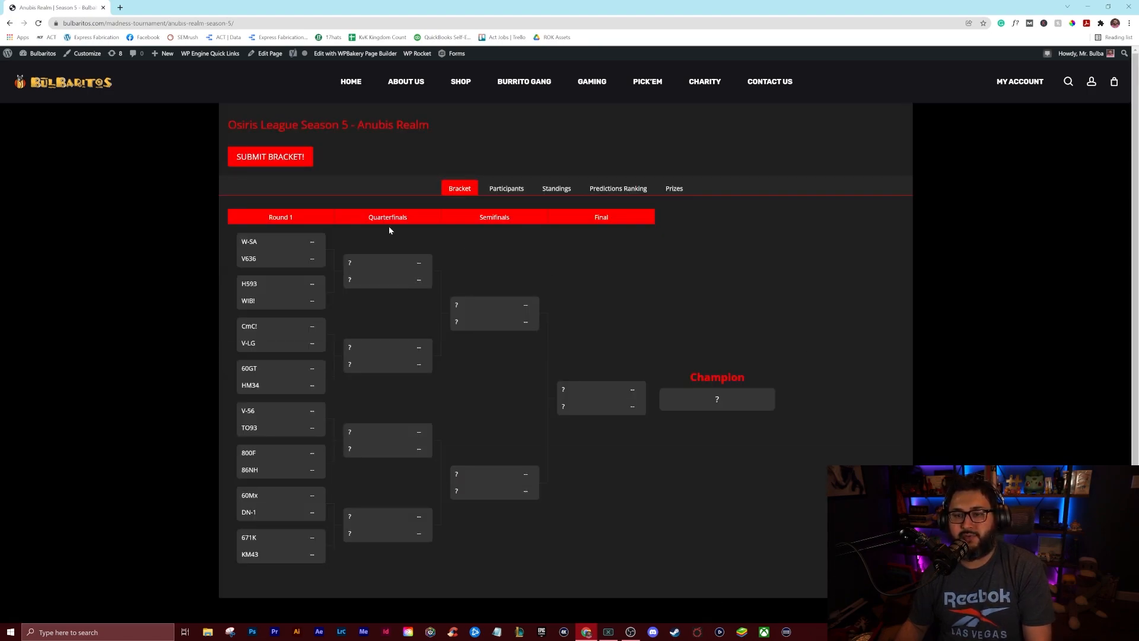
{"action": "mouse_move", "coordinate": [270, 156]}
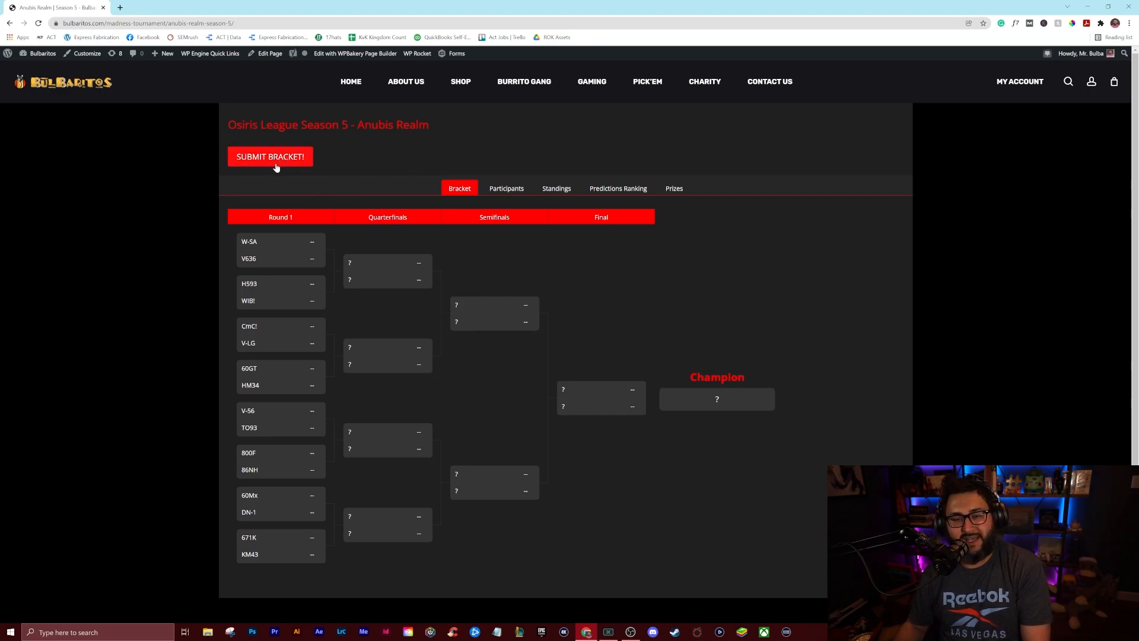
Submit Bracket on the Anubis Realm page to begin Round 1 predictions with W-SA versus V636.
{"action": "left_click", "coordinate": [269, 157]}
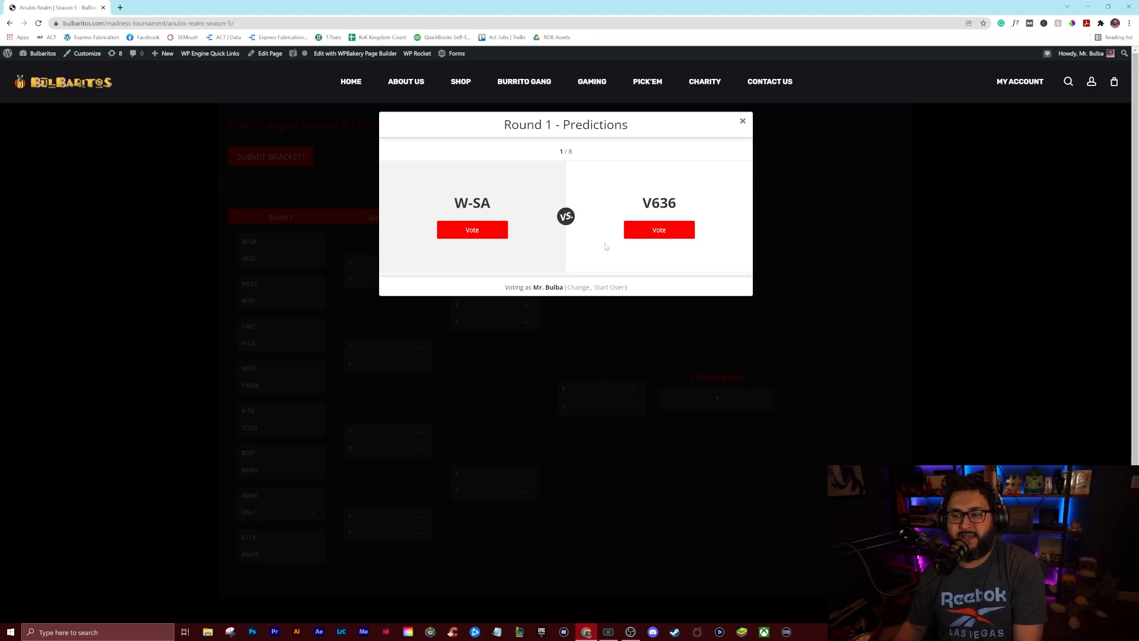
Vote V636, WIB!, CmC!, 60GT, V-56, 86NH, 60Mx and 671K through to the Anubis quarterfinals.
{"action": "left_click", "coordinate": [659, 229]}
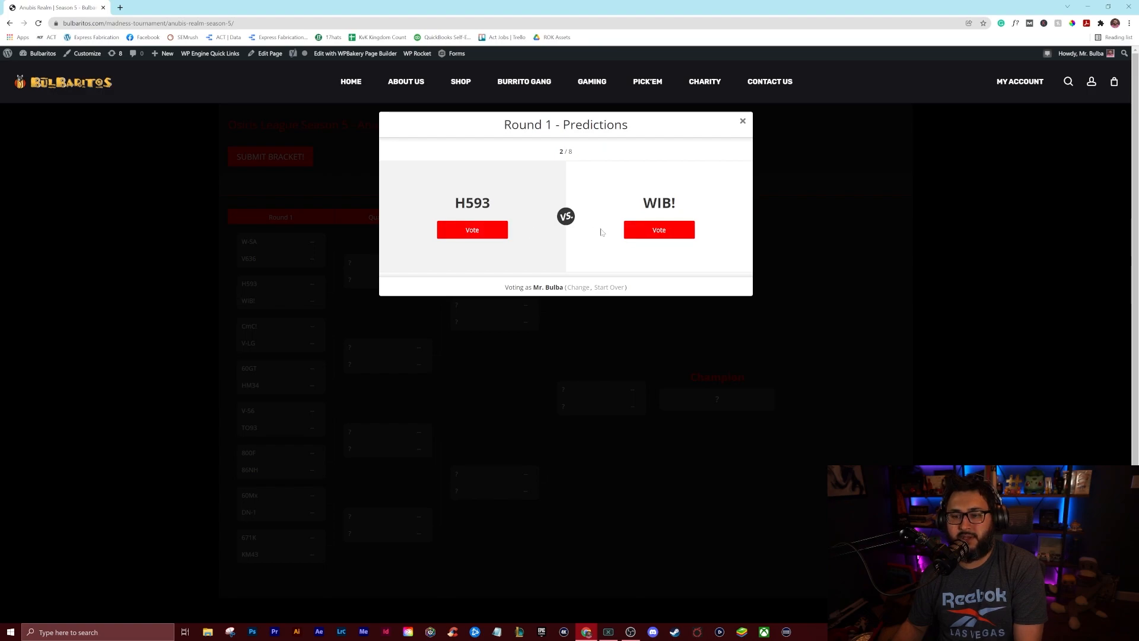
{"action": "mouse_move", "coordinate": [644, 212]}
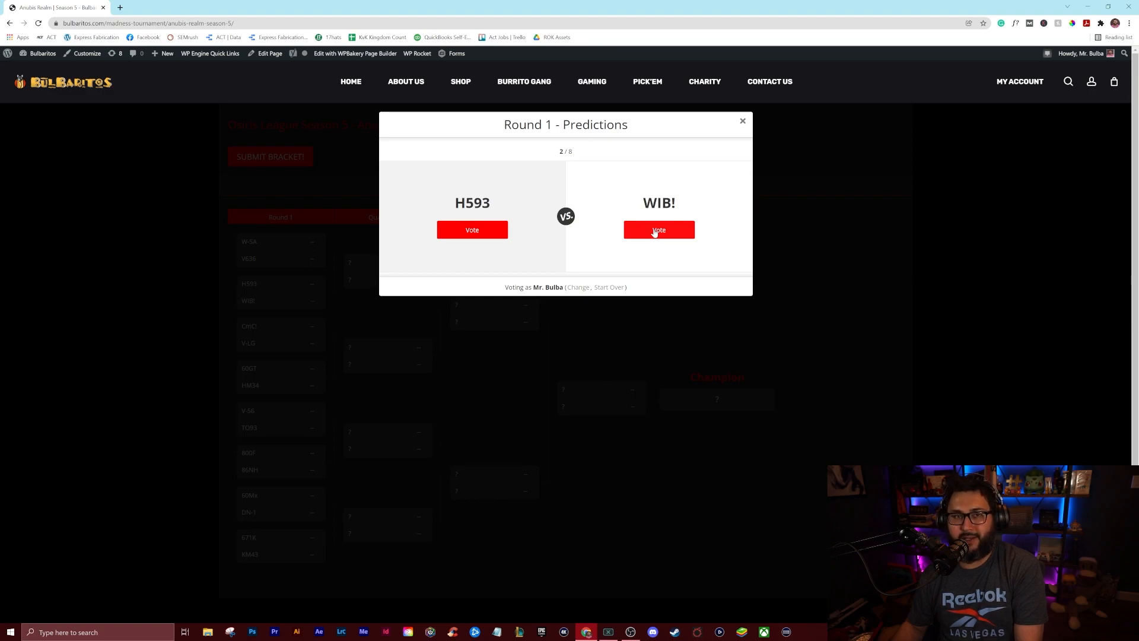
{"action": "mouse_move", "coordinate": [614, 209]}
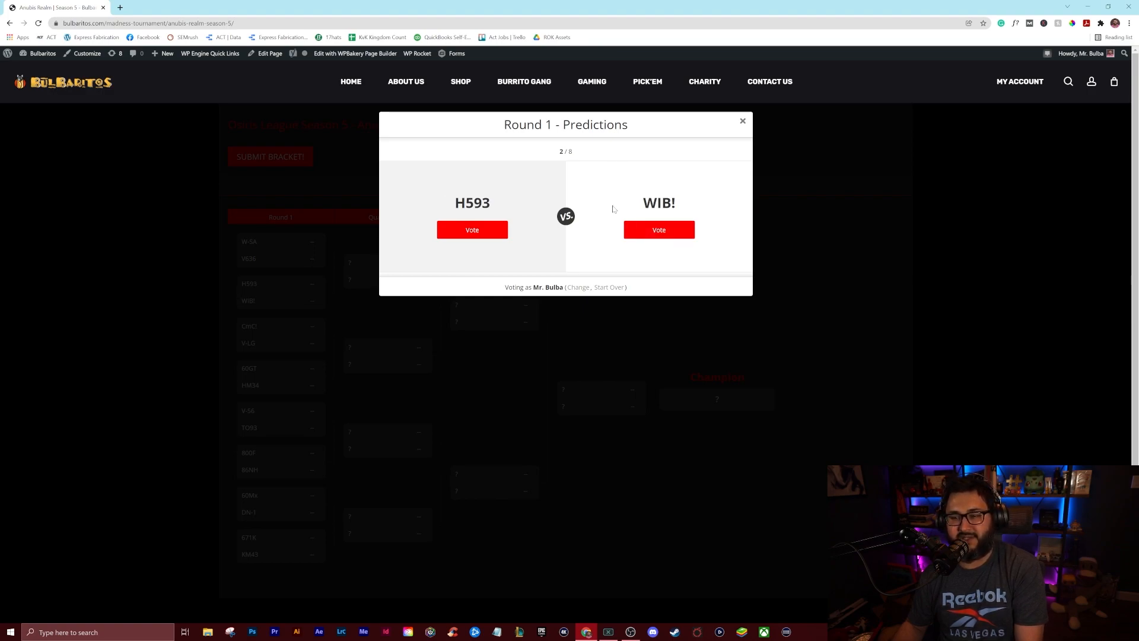
{"action": "left_click", "coordinate": [657, 229]}
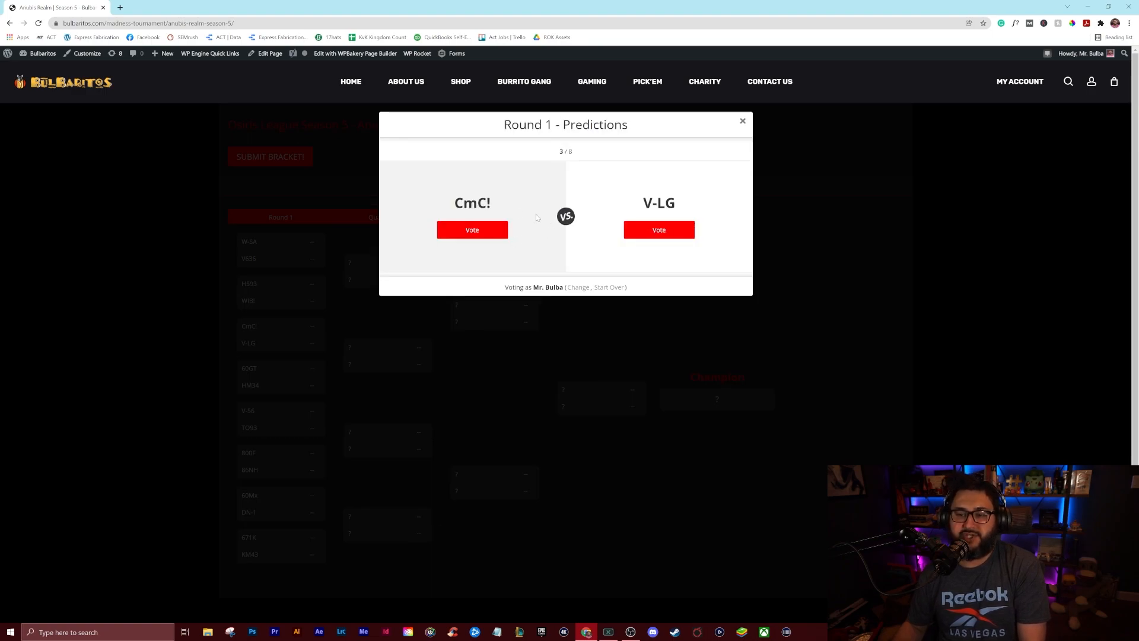
{"action": "mouse_move", "coordinate": [461, 216]}
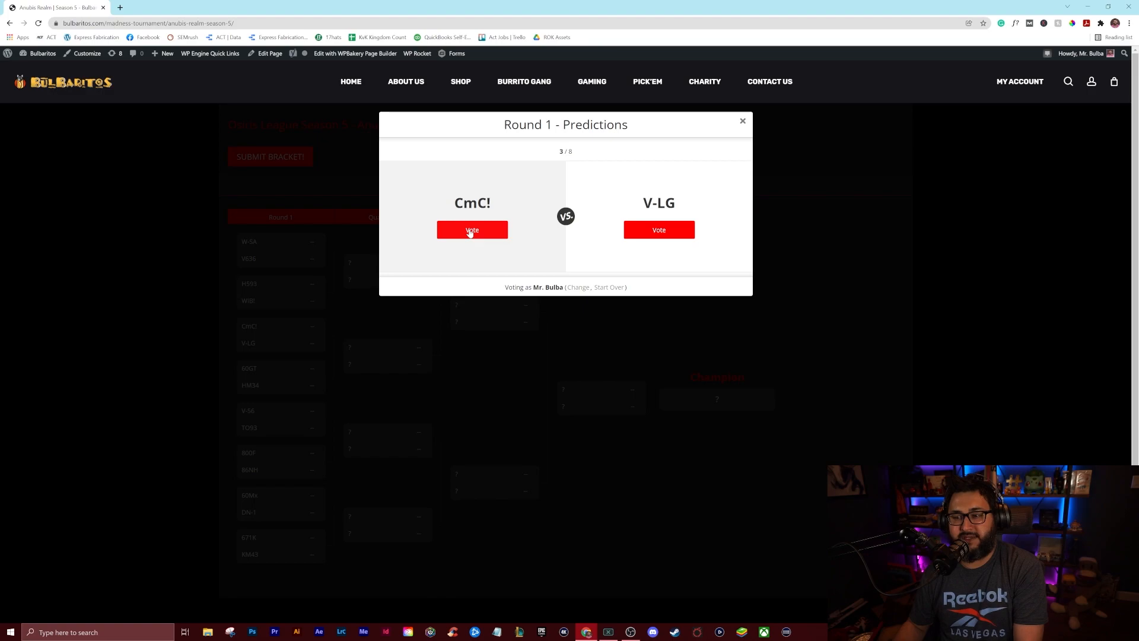
{"action": "left_click", "coordinate": [471, 229]}
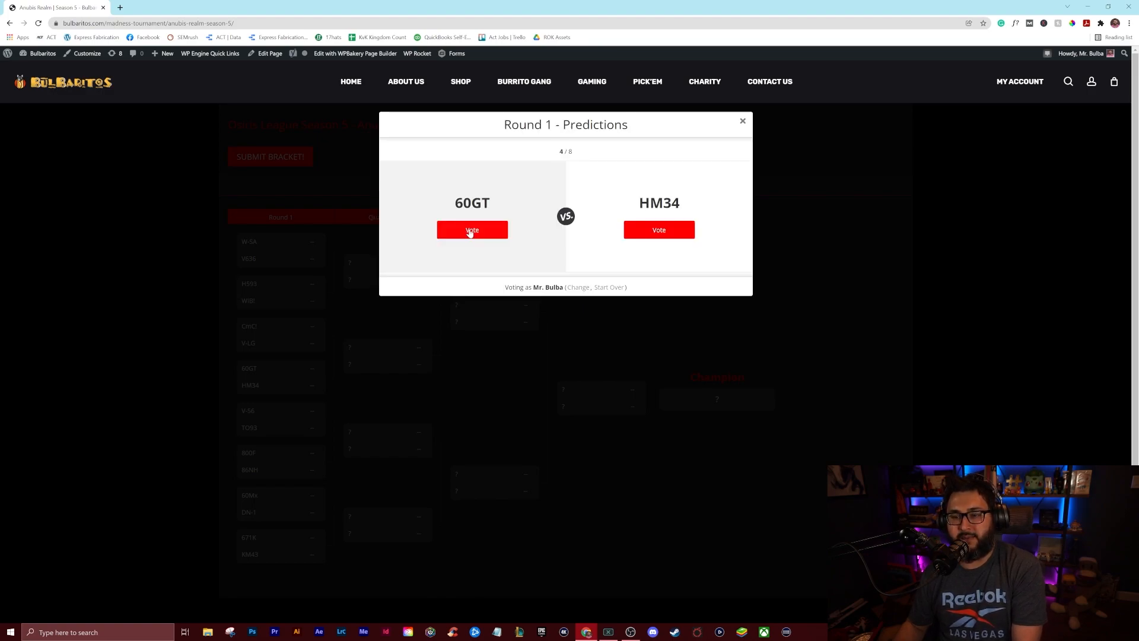
{"action": "mouse_move", "coordinate": [497, 196]}
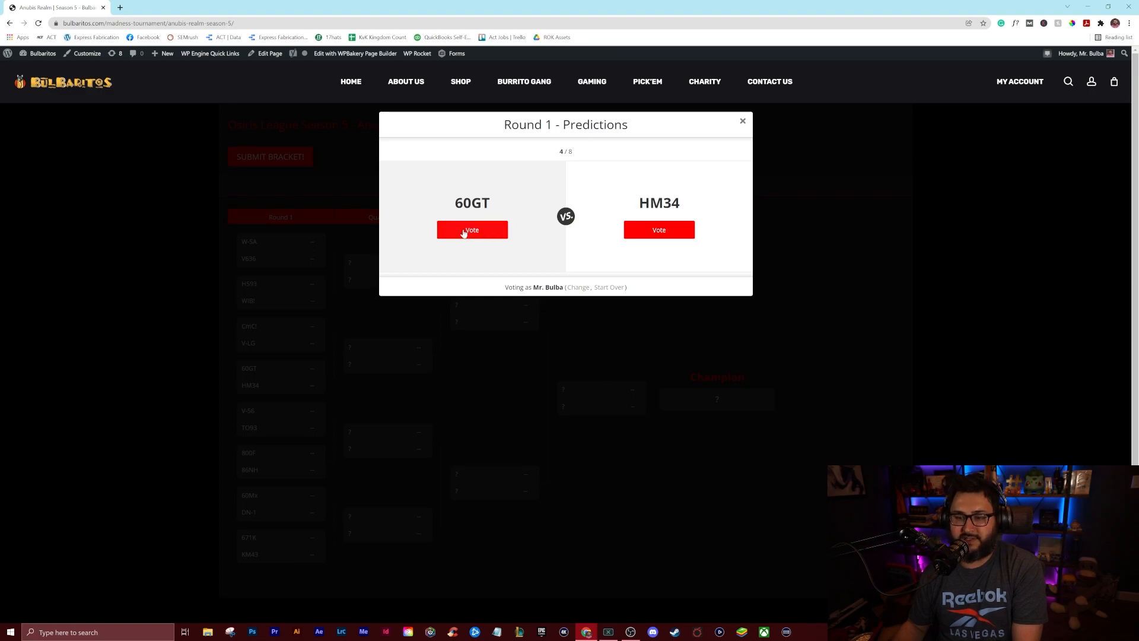
{"action": "left_click", "coordinate": [471, 229]}
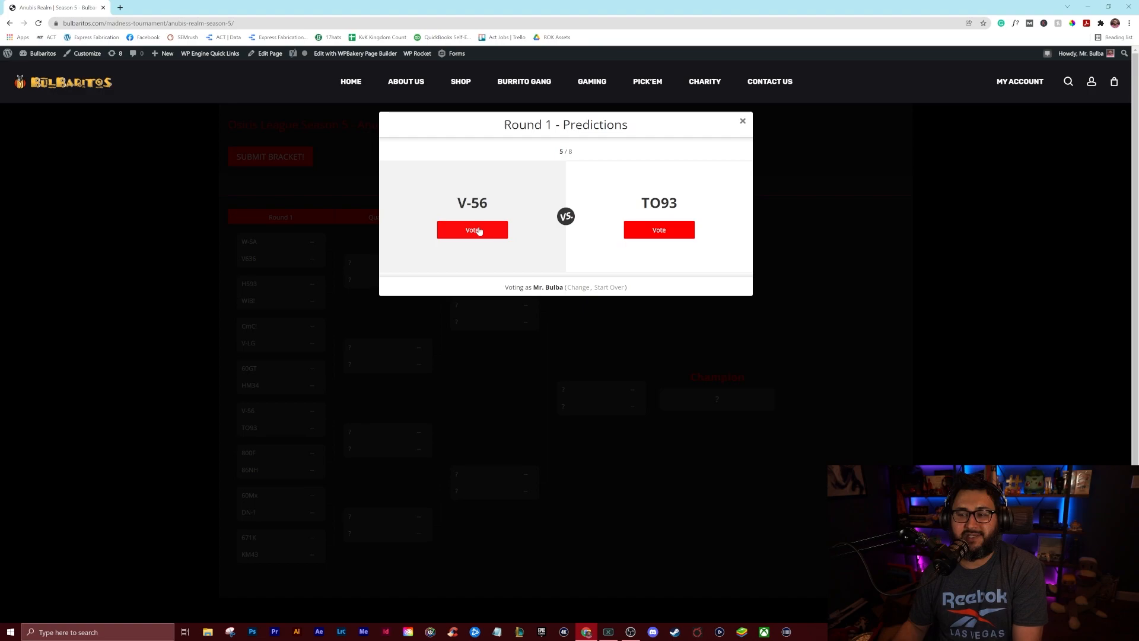
{"action": "left_click", "coordinate": [471, 229]}
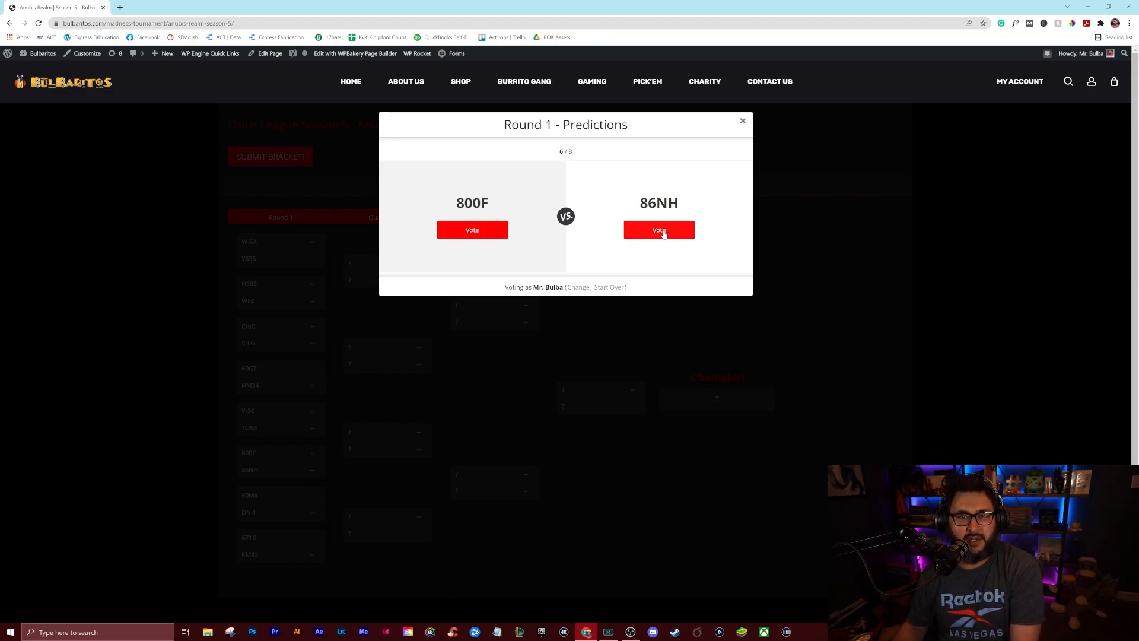
{"action": "left_click", "coordinate": [659, 228]}
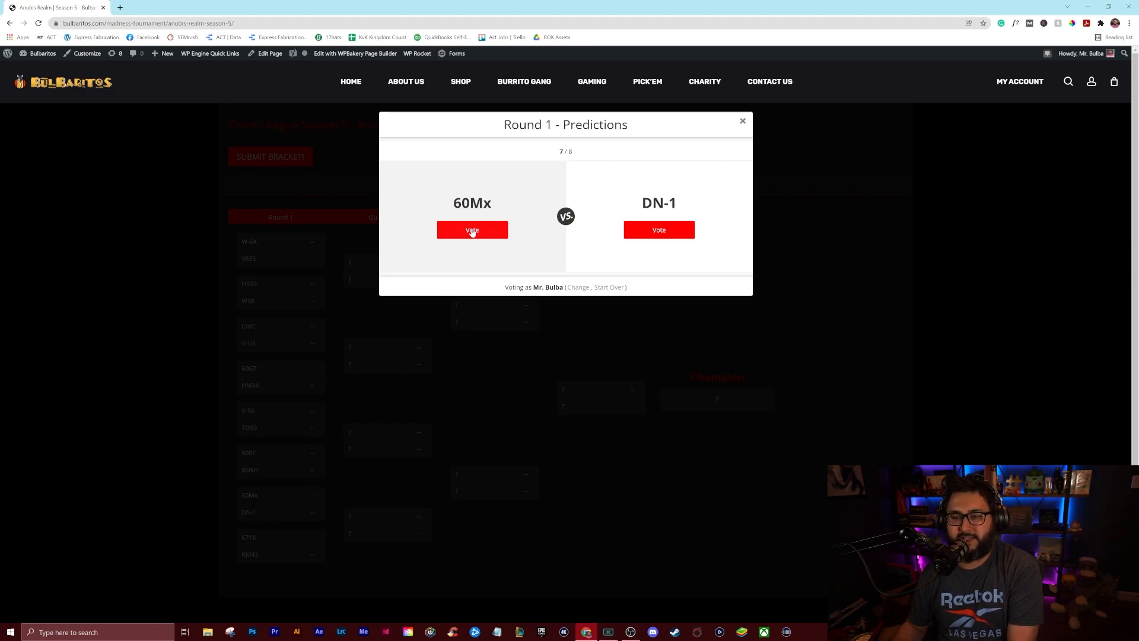
{"action": "left_click", "coordinate": [471, 229]}
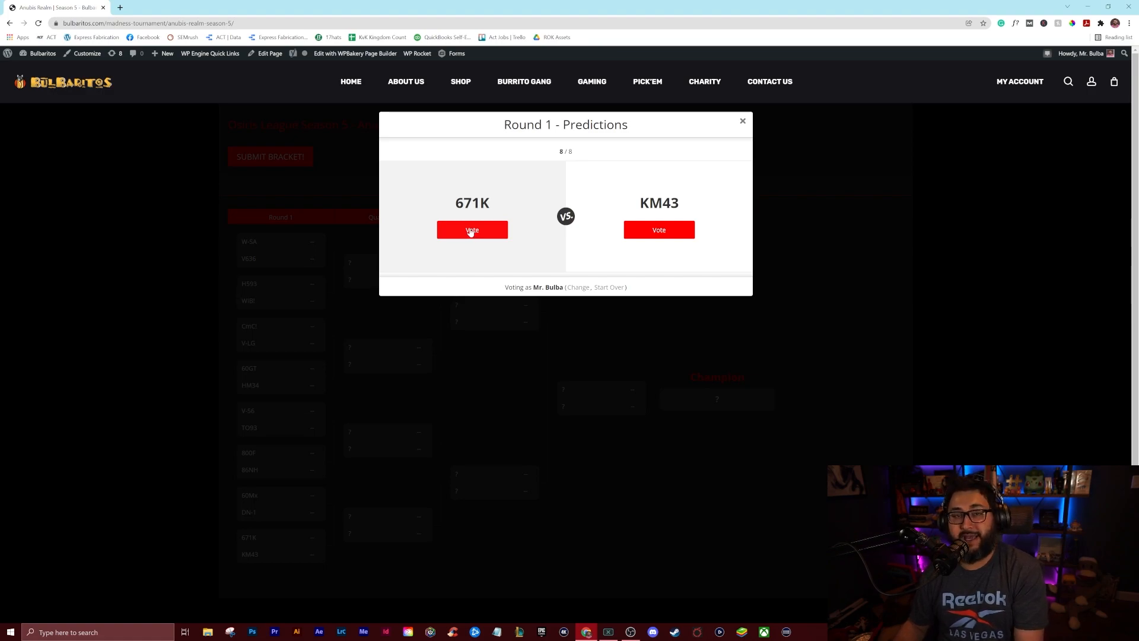
{"action": "left_click", "coordinate": [471, 229]}
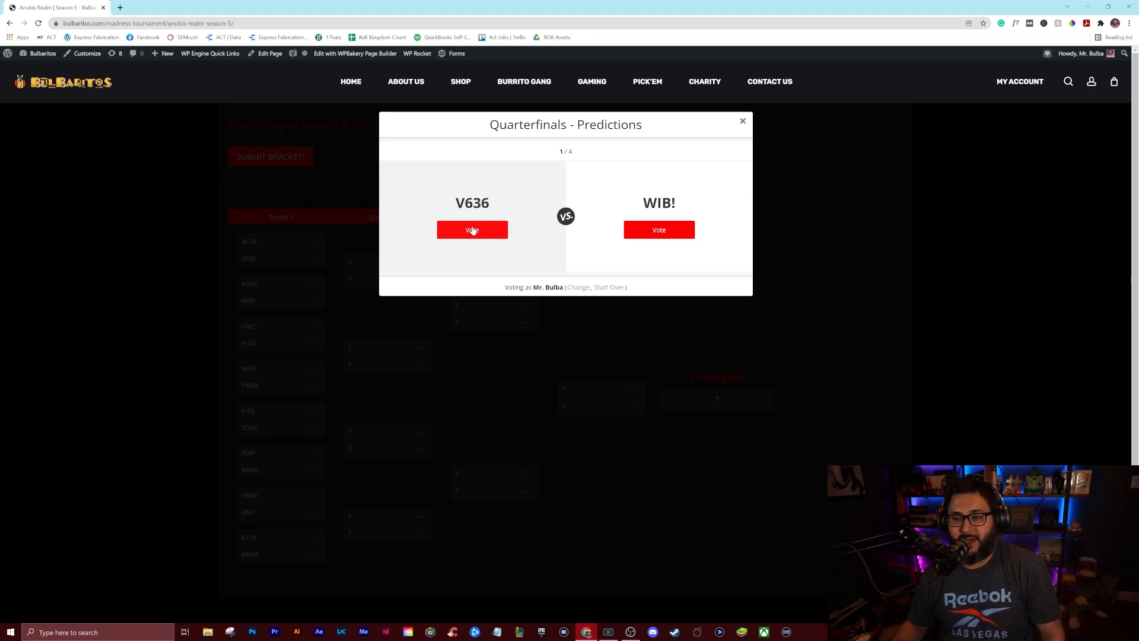
Vote V636 over WIB!, 60GT over CmC!, V-56 over 86NH and 60Mx over 671K.
{"action": "left_click", "coordinate": [471, 228]}
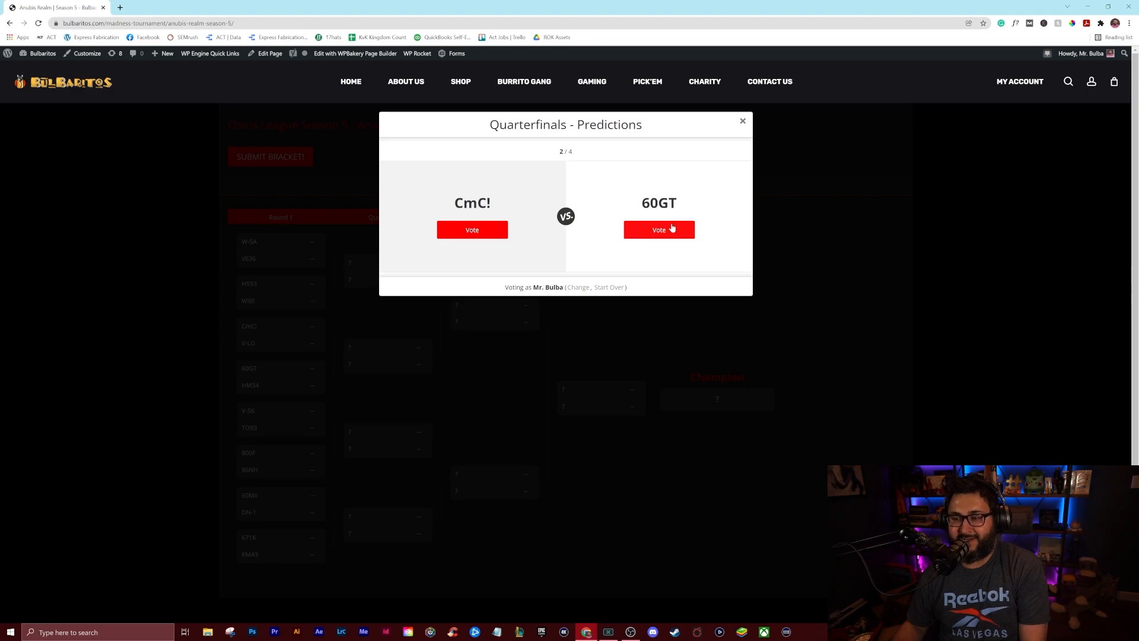
{"action": "left_click", "coordinate": [659, 229]}
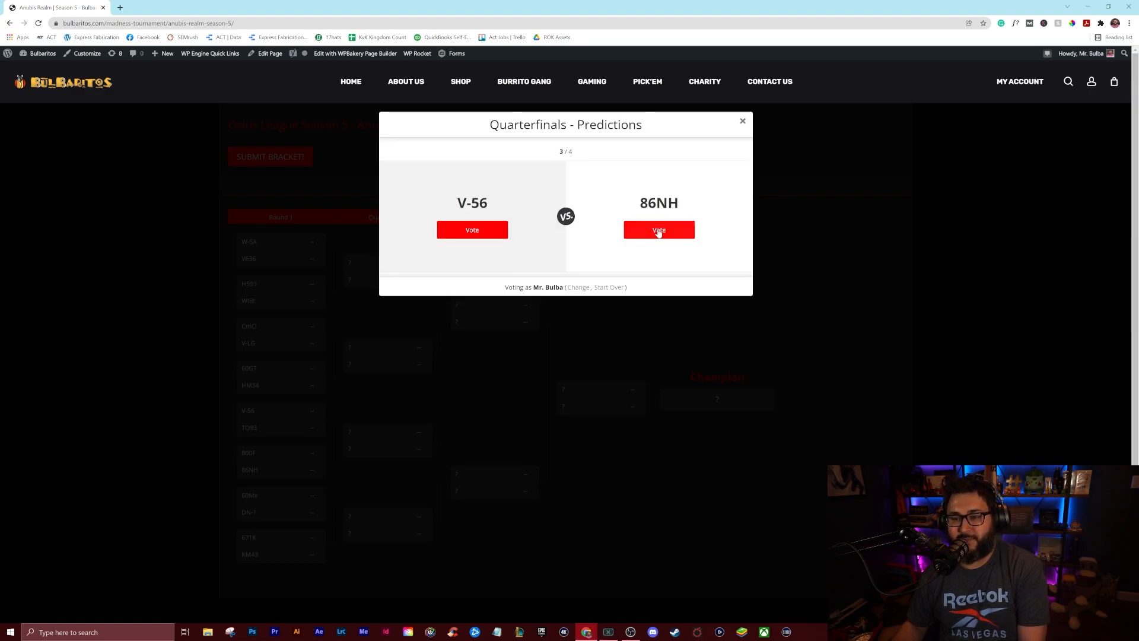
{"action": "mouse_move", "coordinate": [522, 239]}
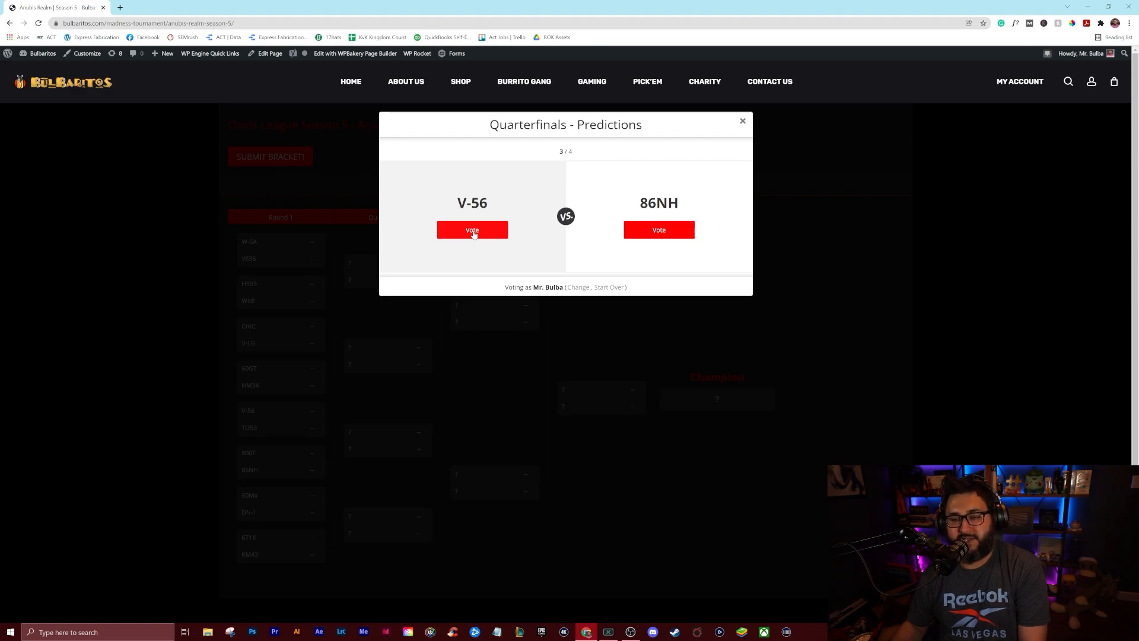
{"action": "left_click", "coordinate": [471, 229]}
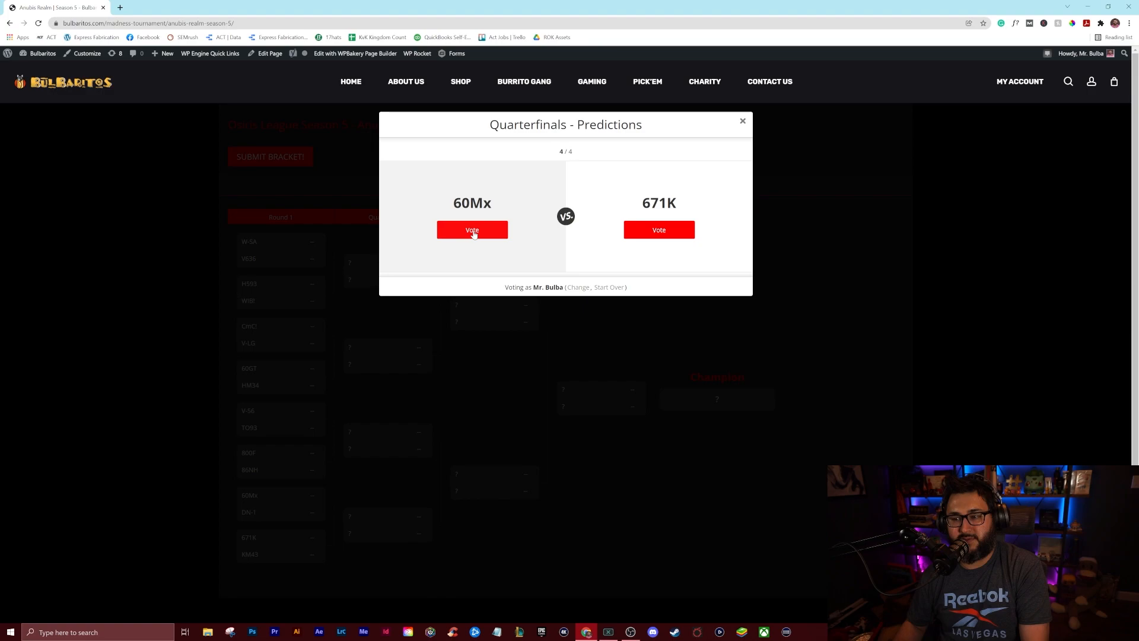
{"action": "left_click", "coordinate": [471, 229]}
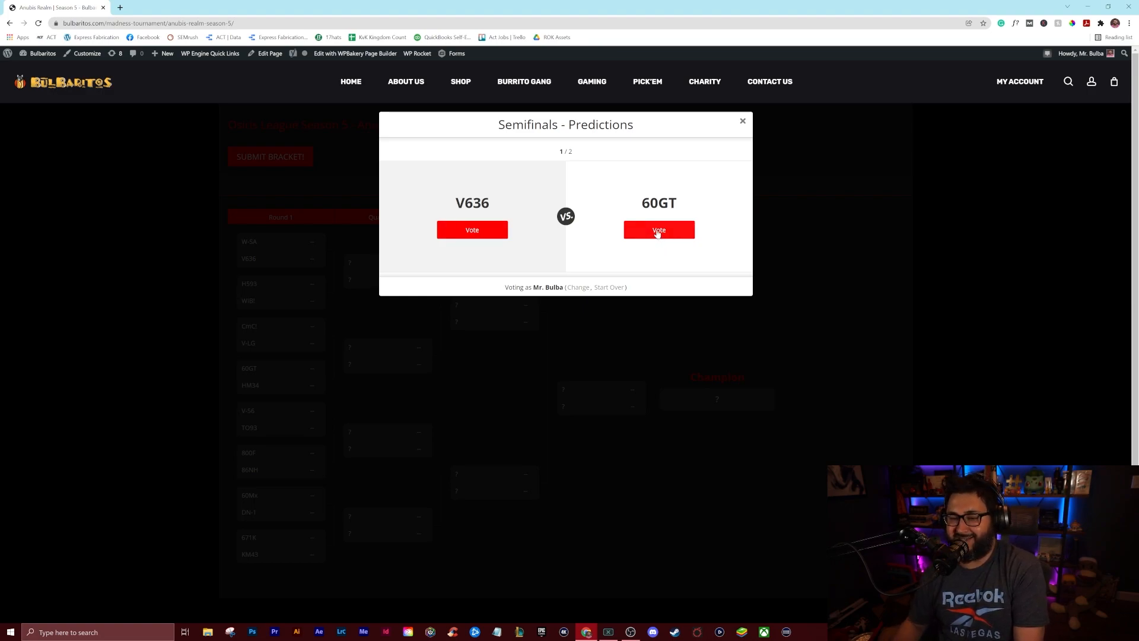
Vote 60GT over V636 and 60Mx over V-56, setting up a 60GT versus 60Mx final.
{"action": "left_click", "coordinate": [658, 229]}
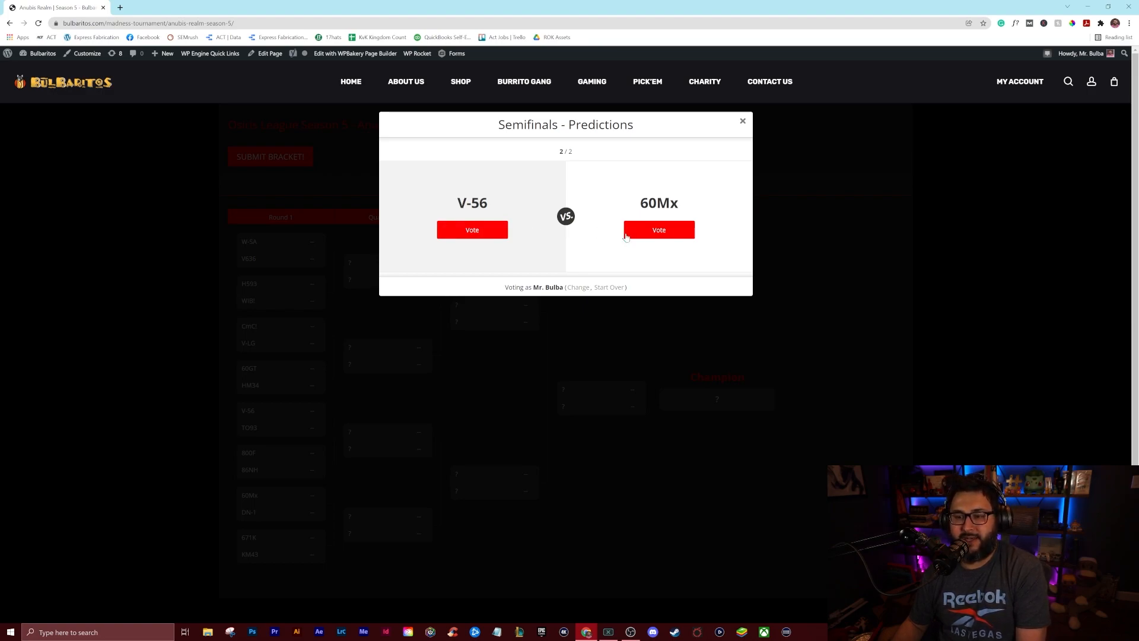
{"action": "mouse_move", "coordinate": [658, 229]}
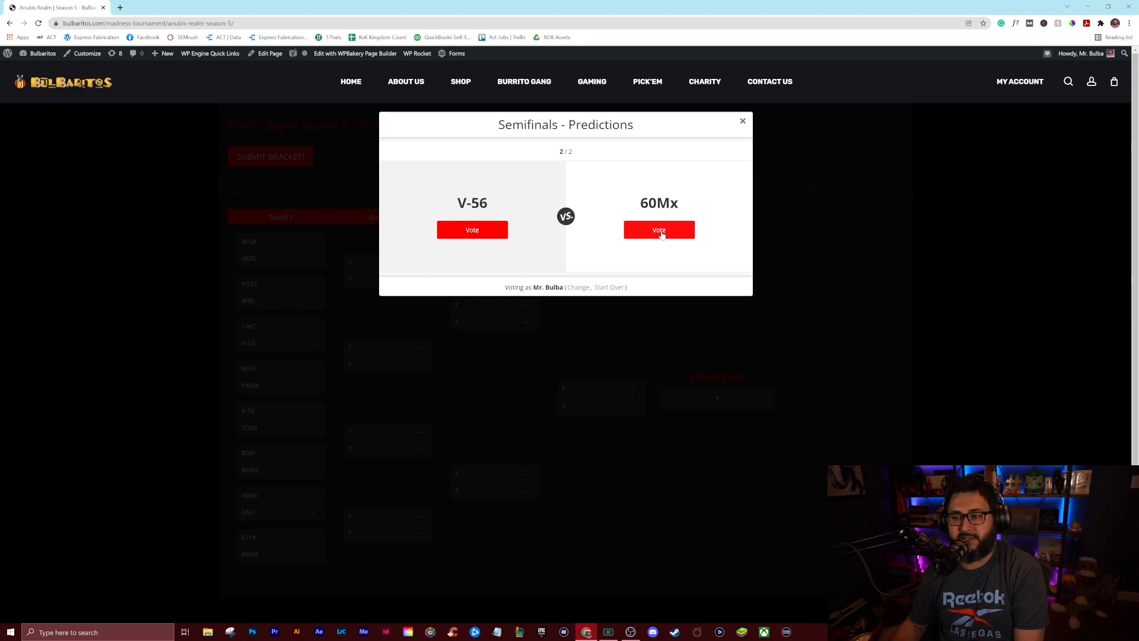
{"action": "left_click", "coordinate": [659, 228]}
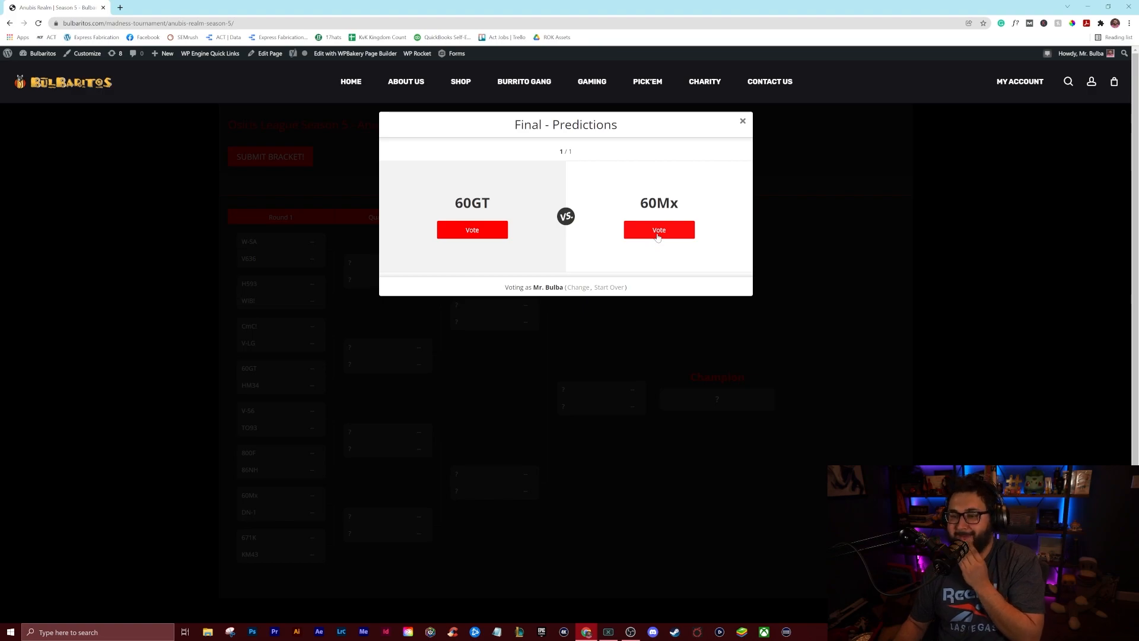
{"action": "mouse_move", "coordinate": [509, 244]}
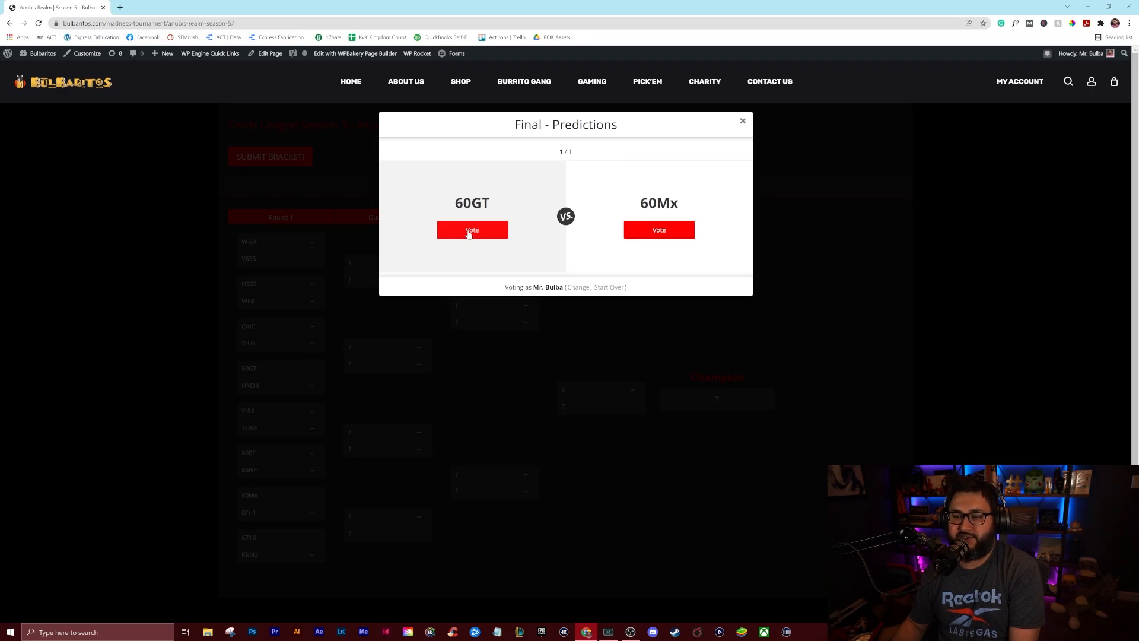
Vote 60GT over 60Mx as Anubis champion and confirm the submitted-predictions page.
{"action": "left_click", "coordinate": [472, 229]}
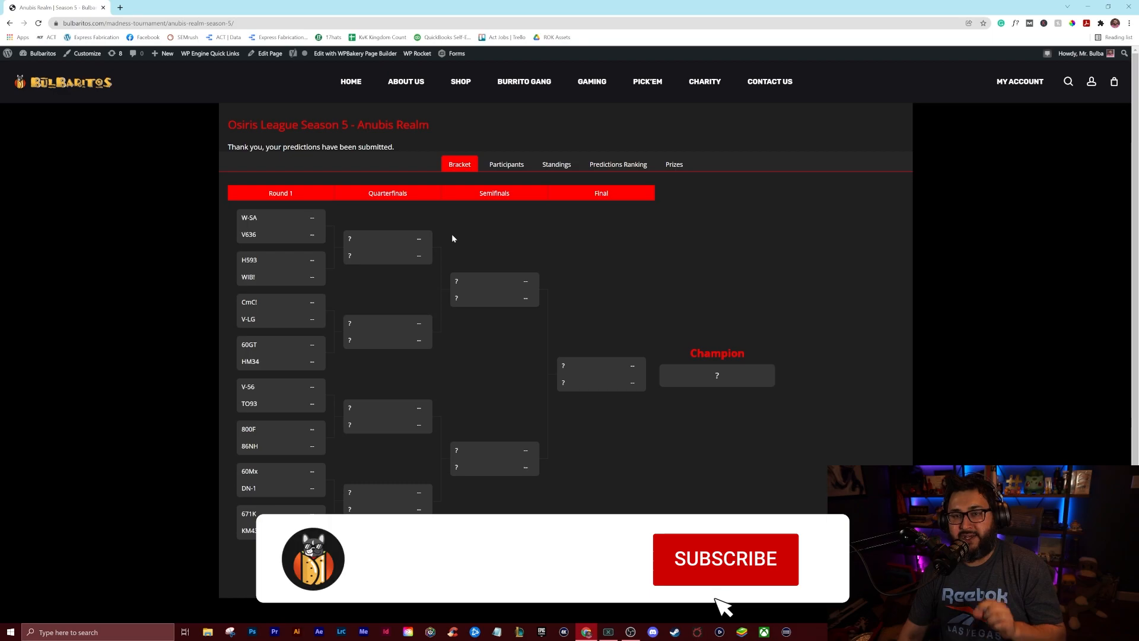
{"action": "left_click", "coordinate": [724, 559]}
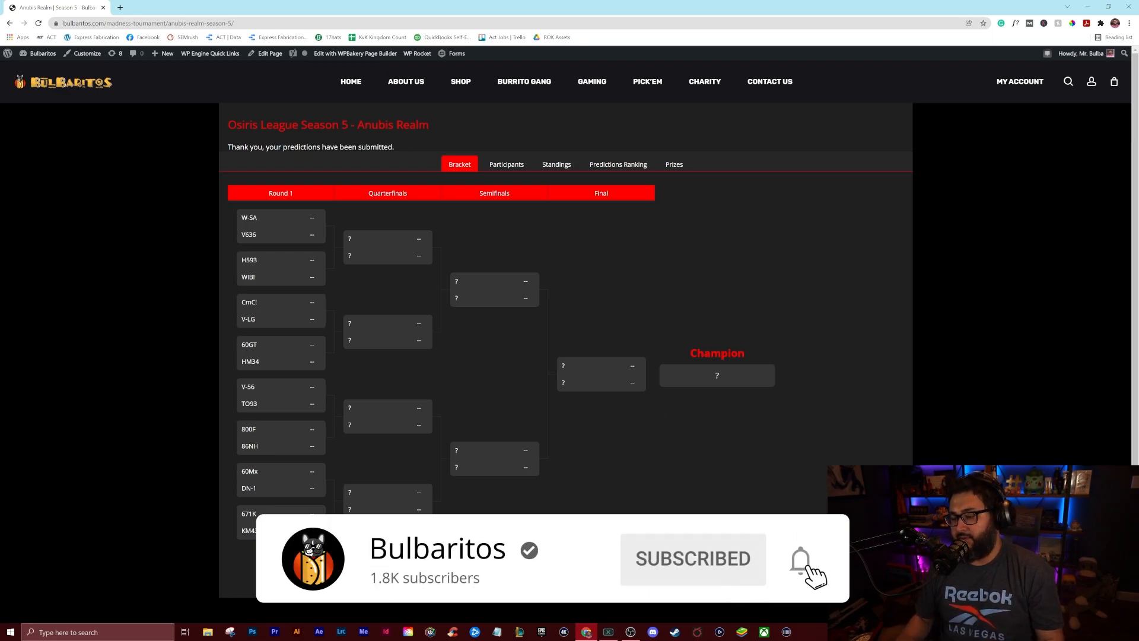